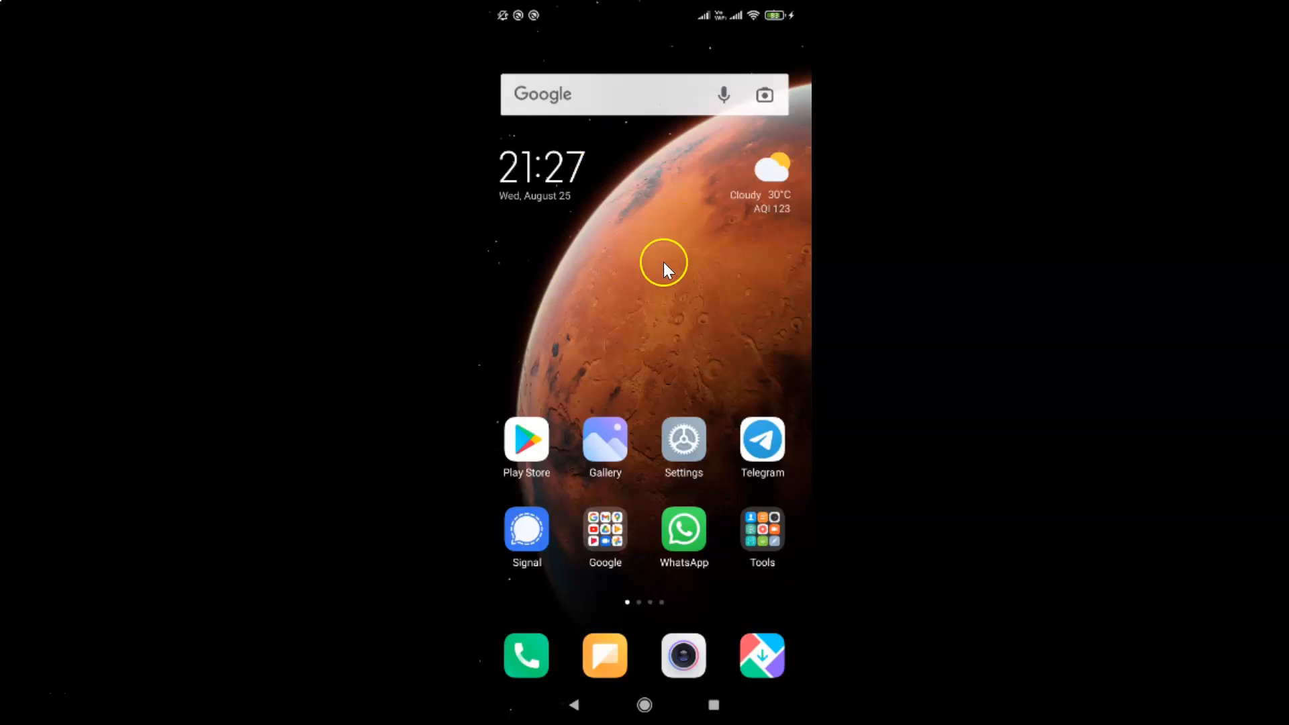
pyautogui.moveTo(710, 271)
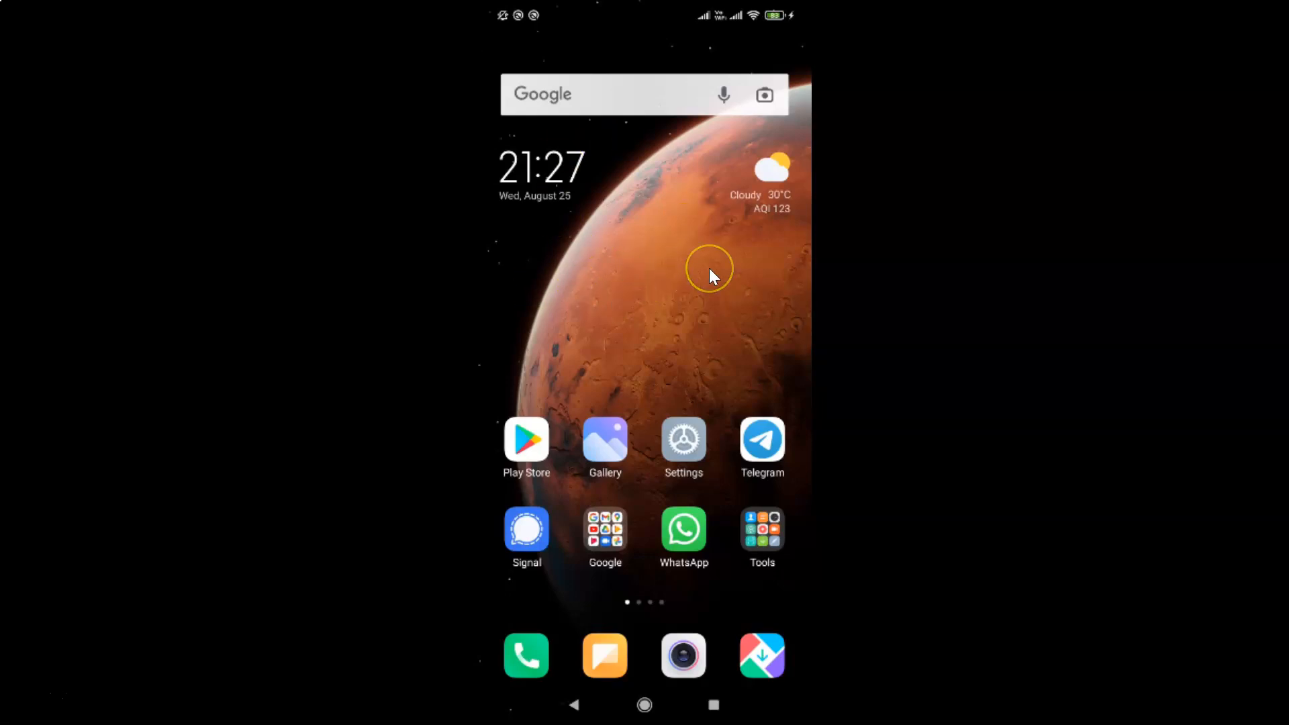
pyautogui.moveTo(711, 275)
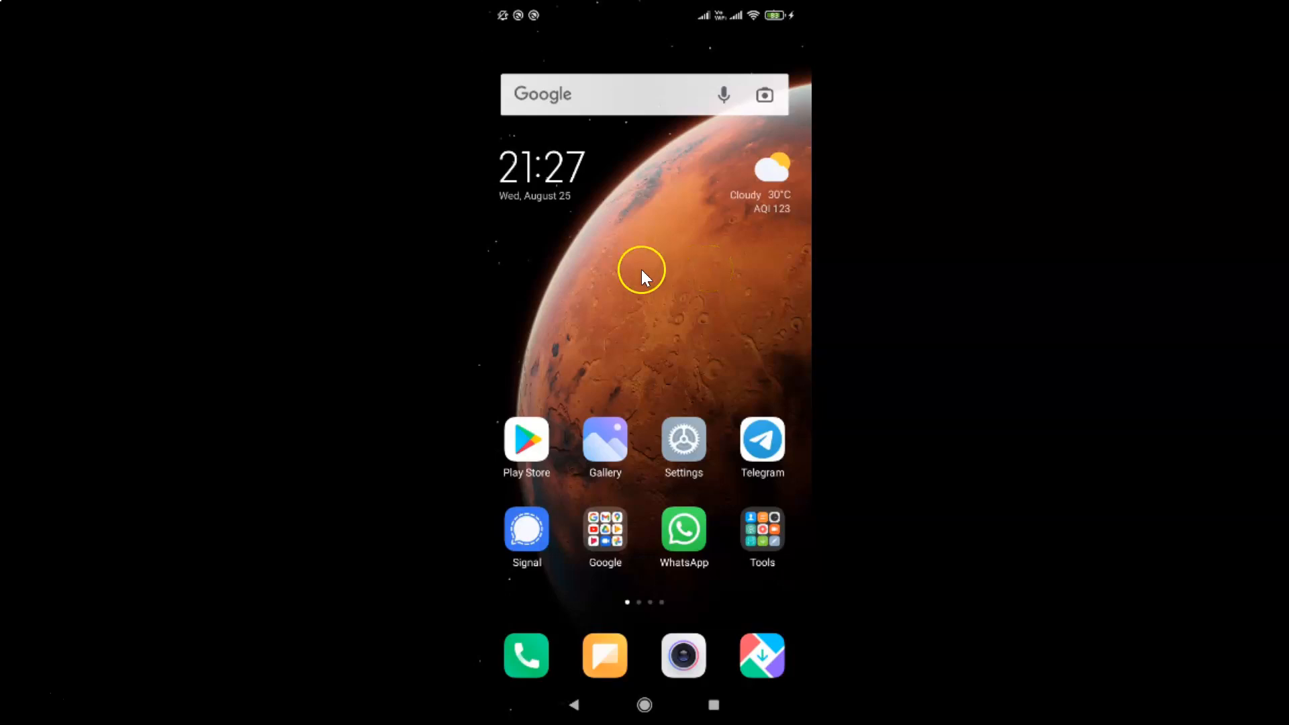
pyautogui.moveTo(769, 438)
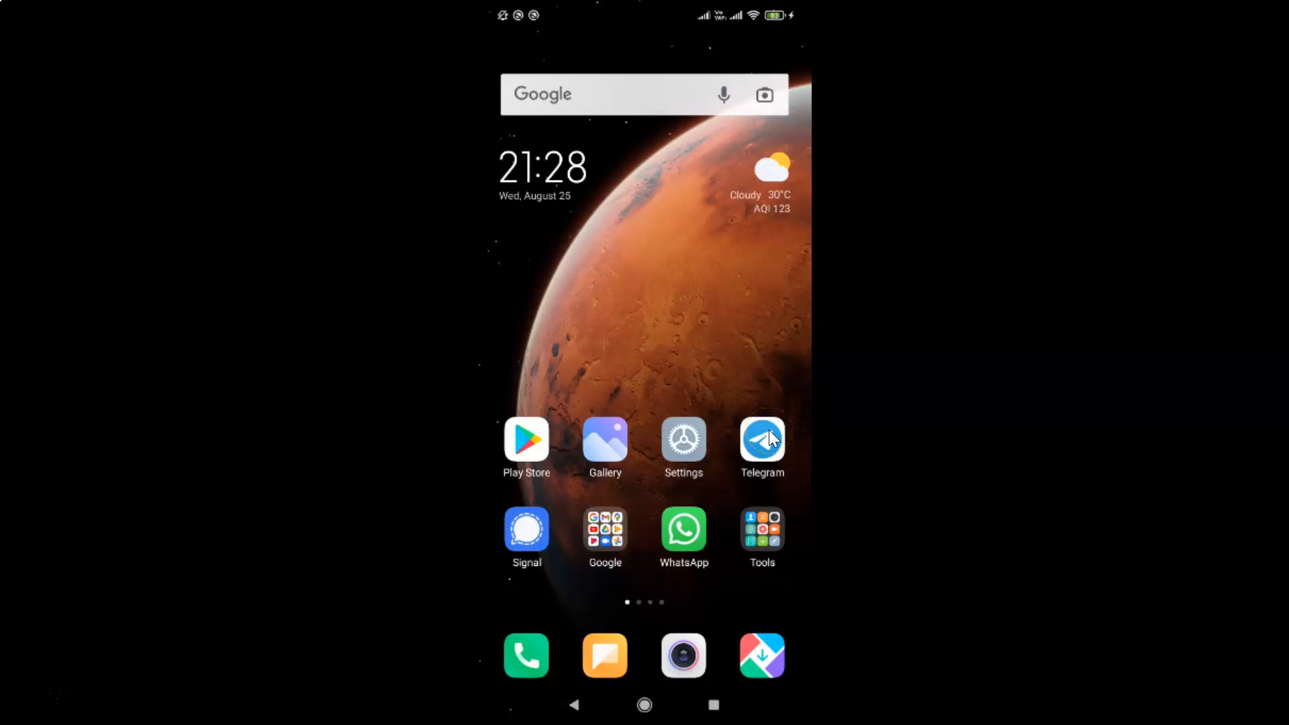
# - Launch Telegram and check the vod 2nd chat's unsent draft, then return to the chat list
pyautogui.click(761, 440)
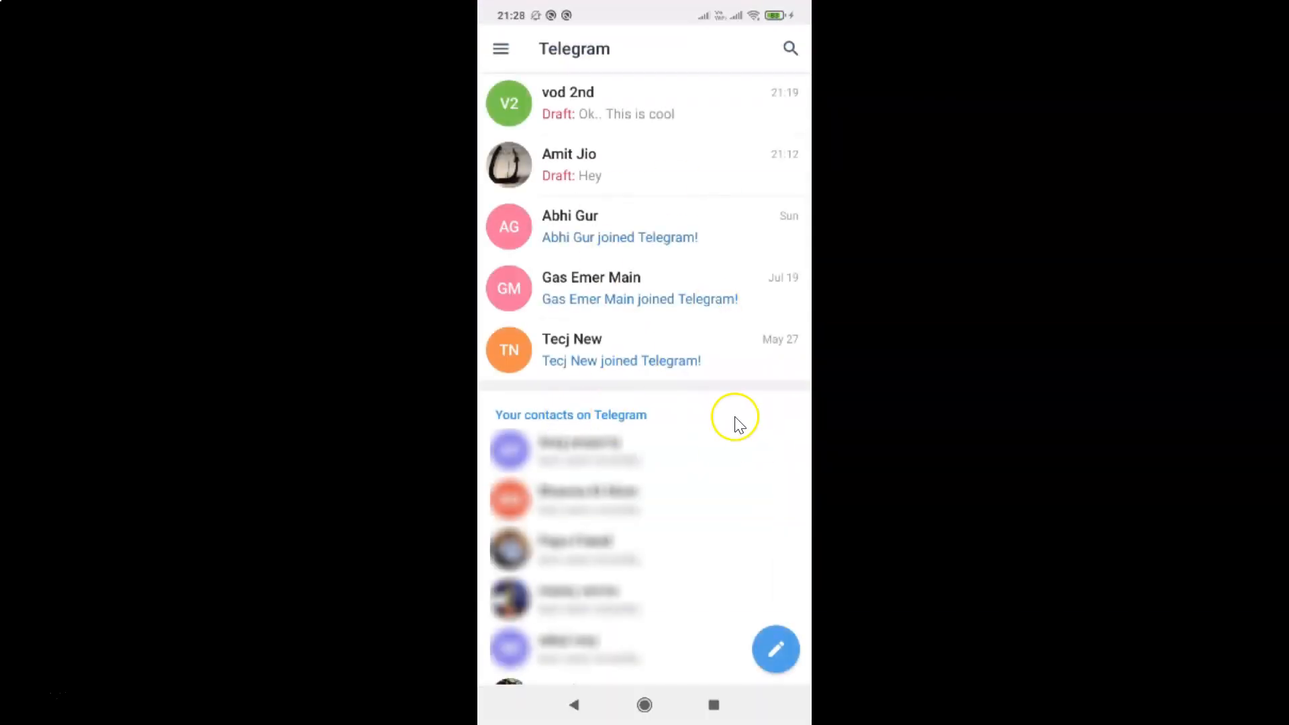
pyautogui.moveTo(696, 163)
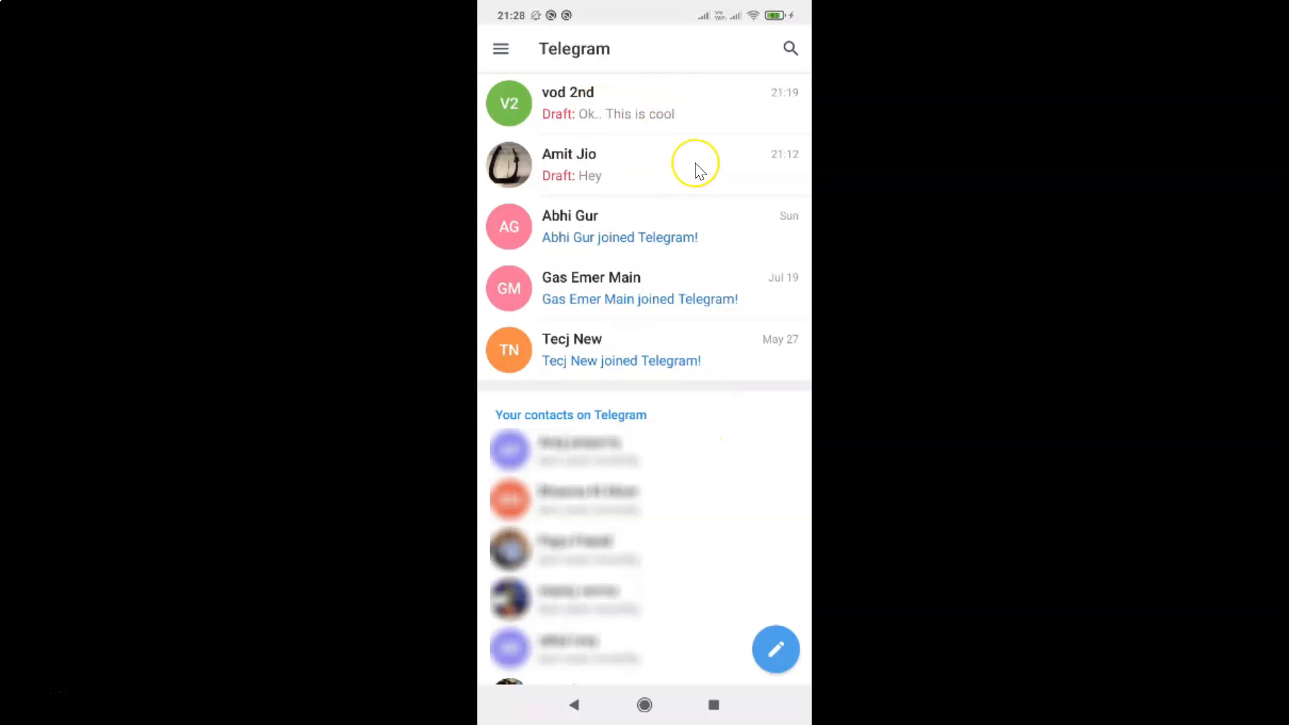
pyautogui.moveTo(696, 171)
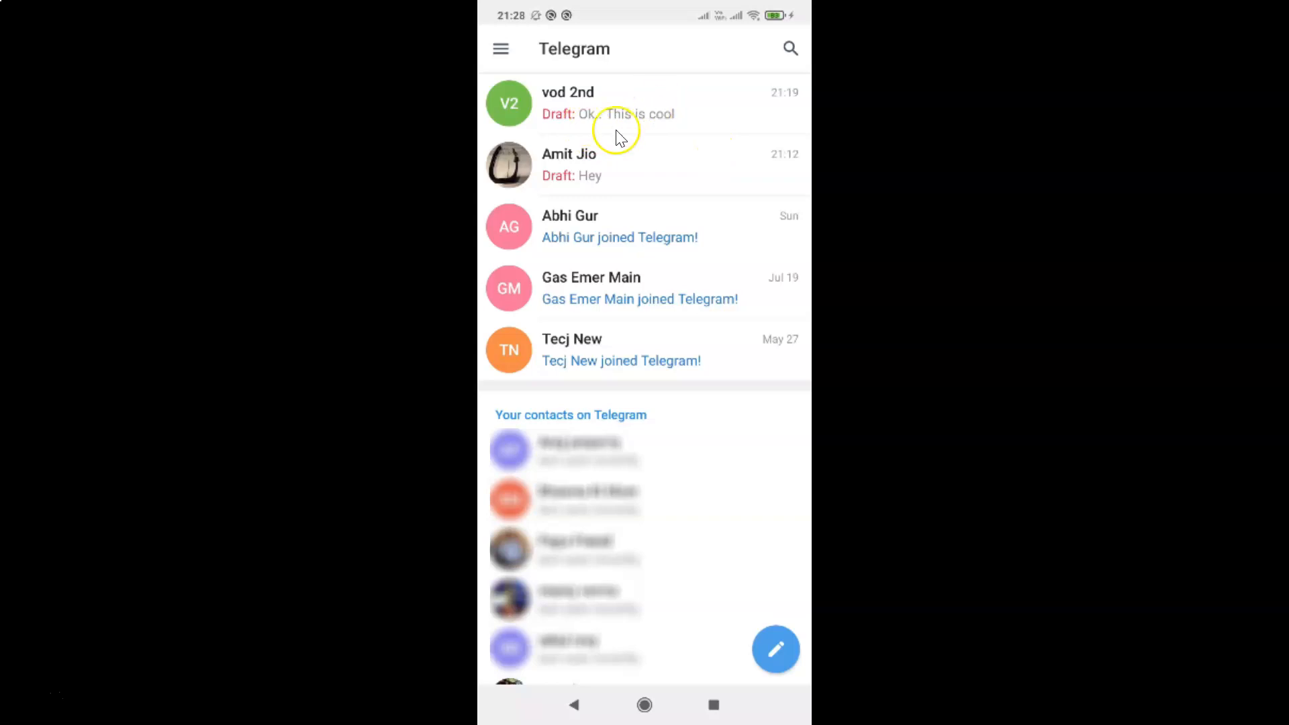
pyautogui.moveTo(703, 132)
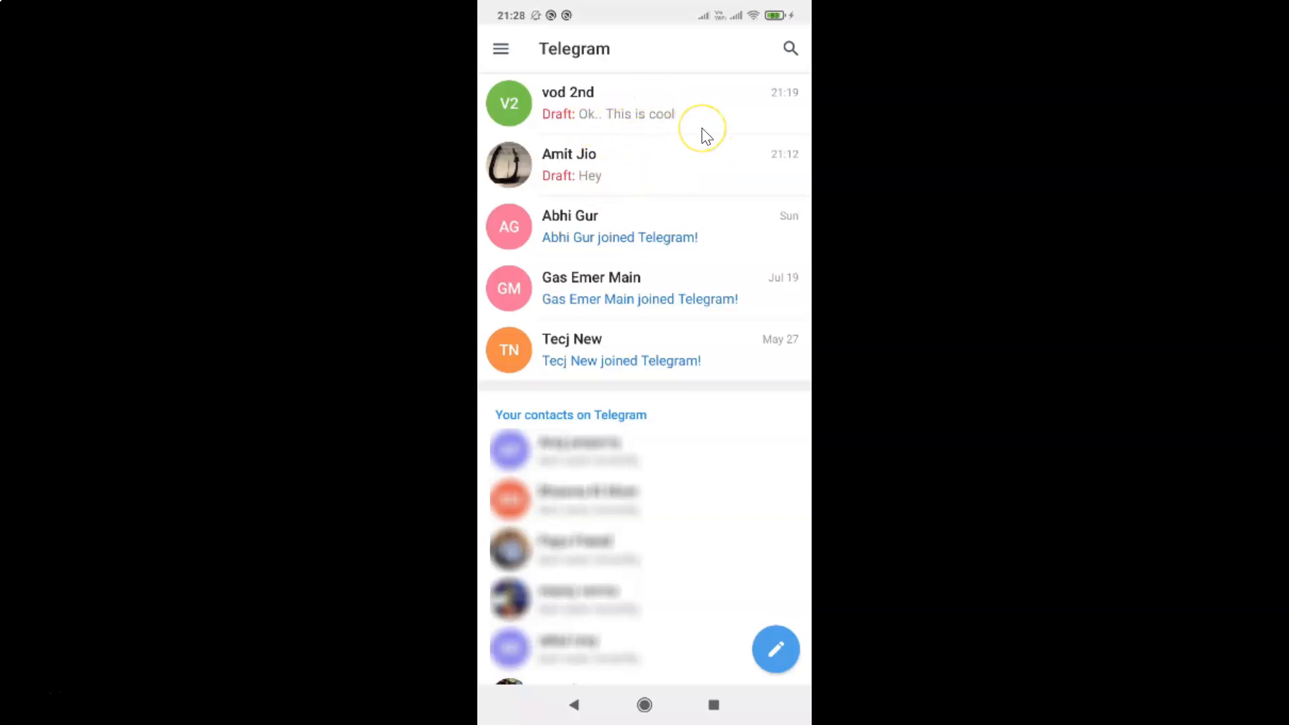
pyautogui.moveTo(705, 134)
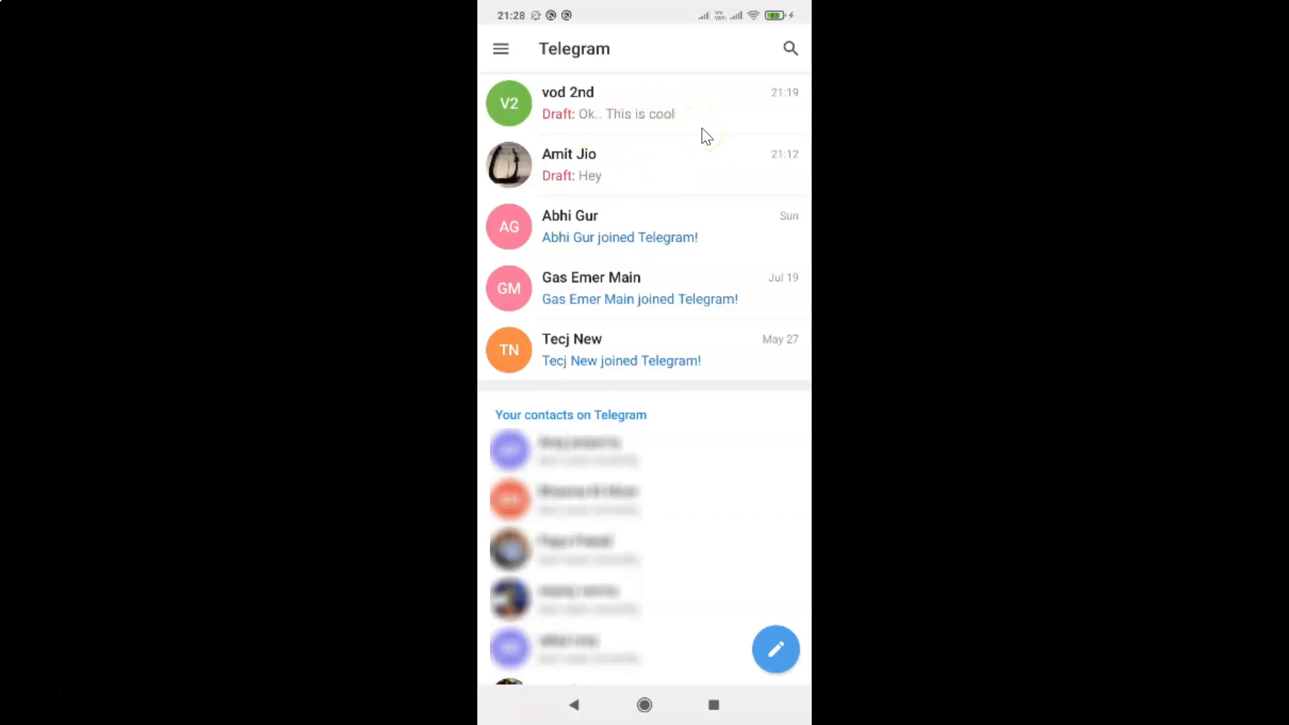
pyautogui.moveTo(662, 115)
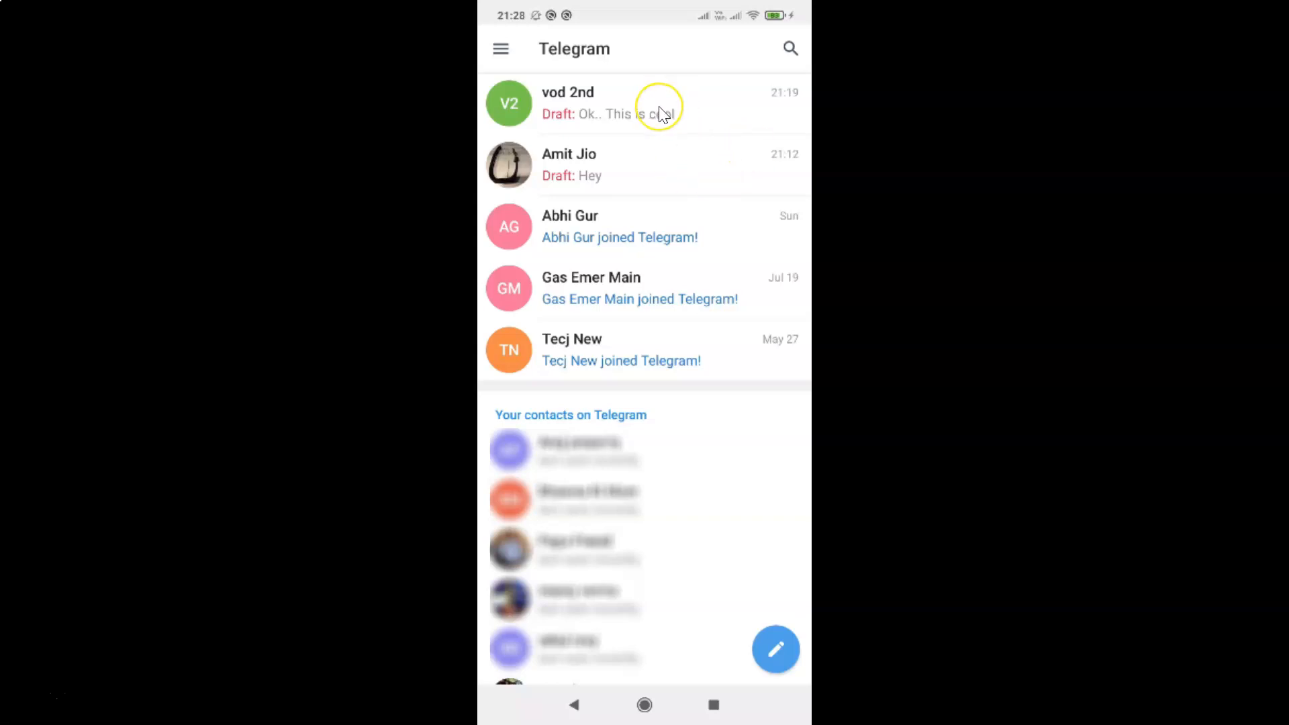
pyautogui.click(644, 103)
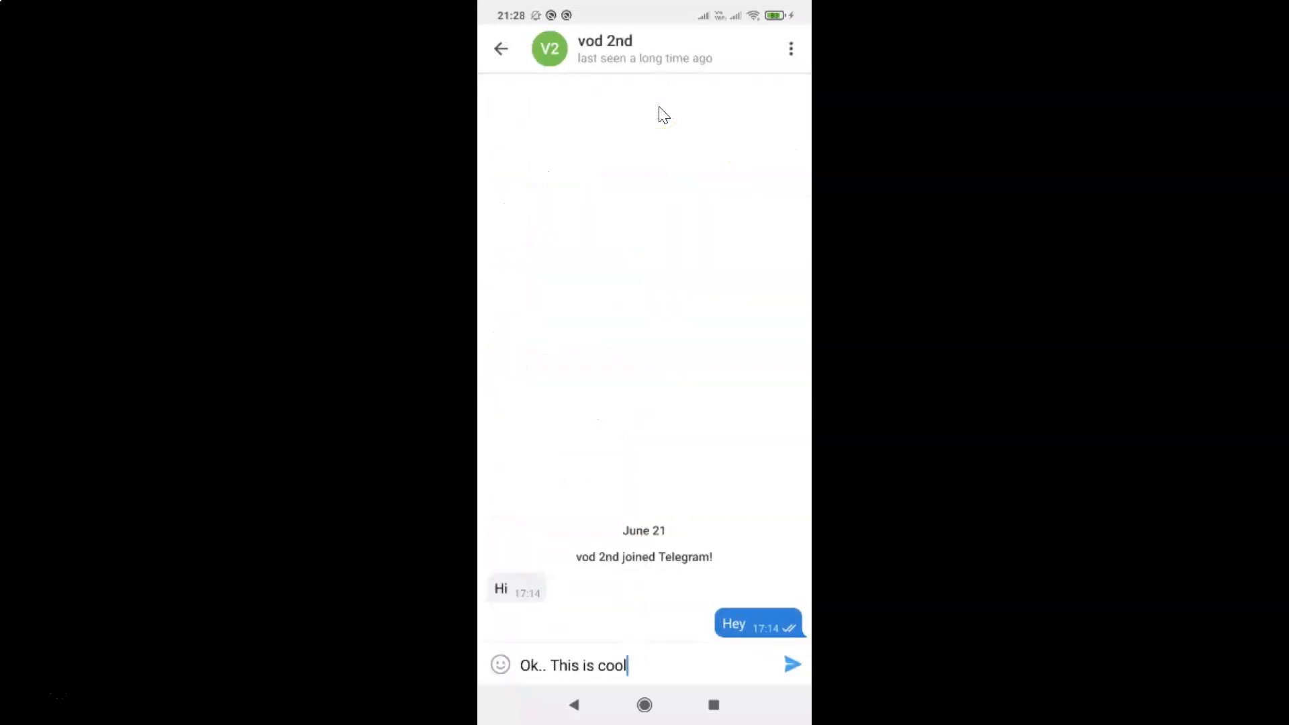
pyautogui.moveTo(604, 665)
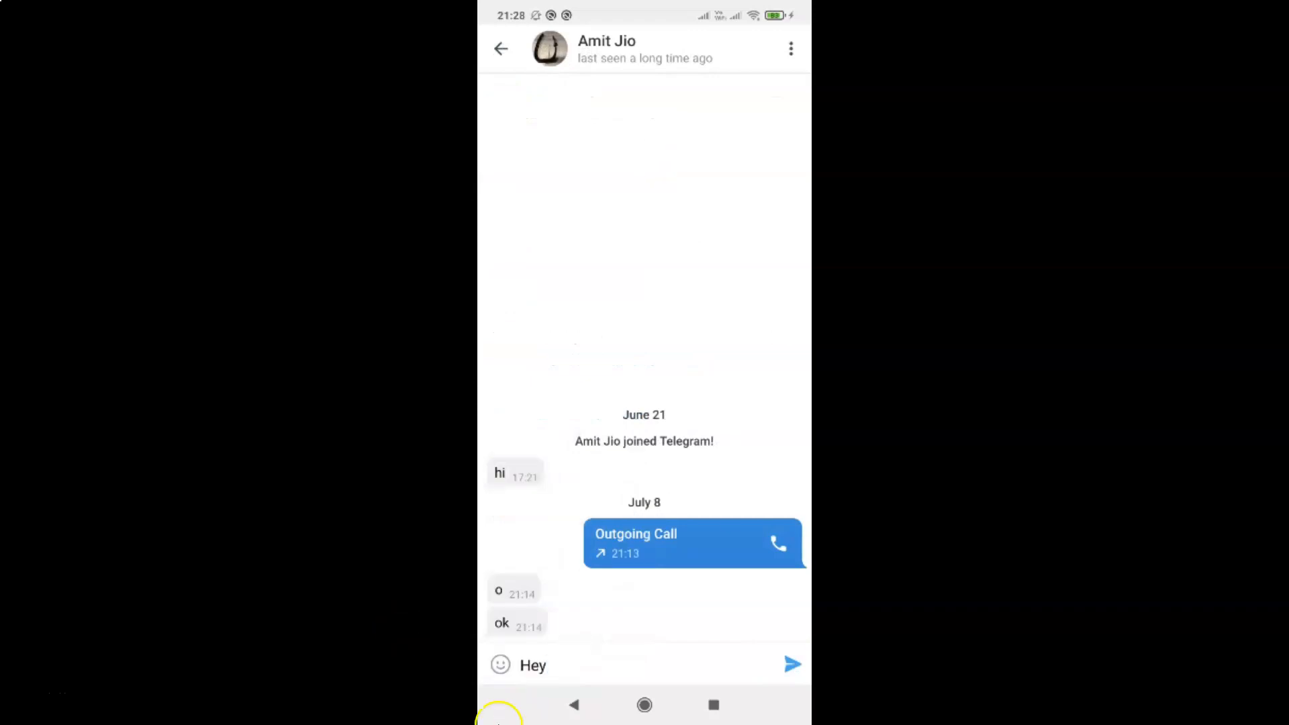
pyautogui.moveTo(578, 700)
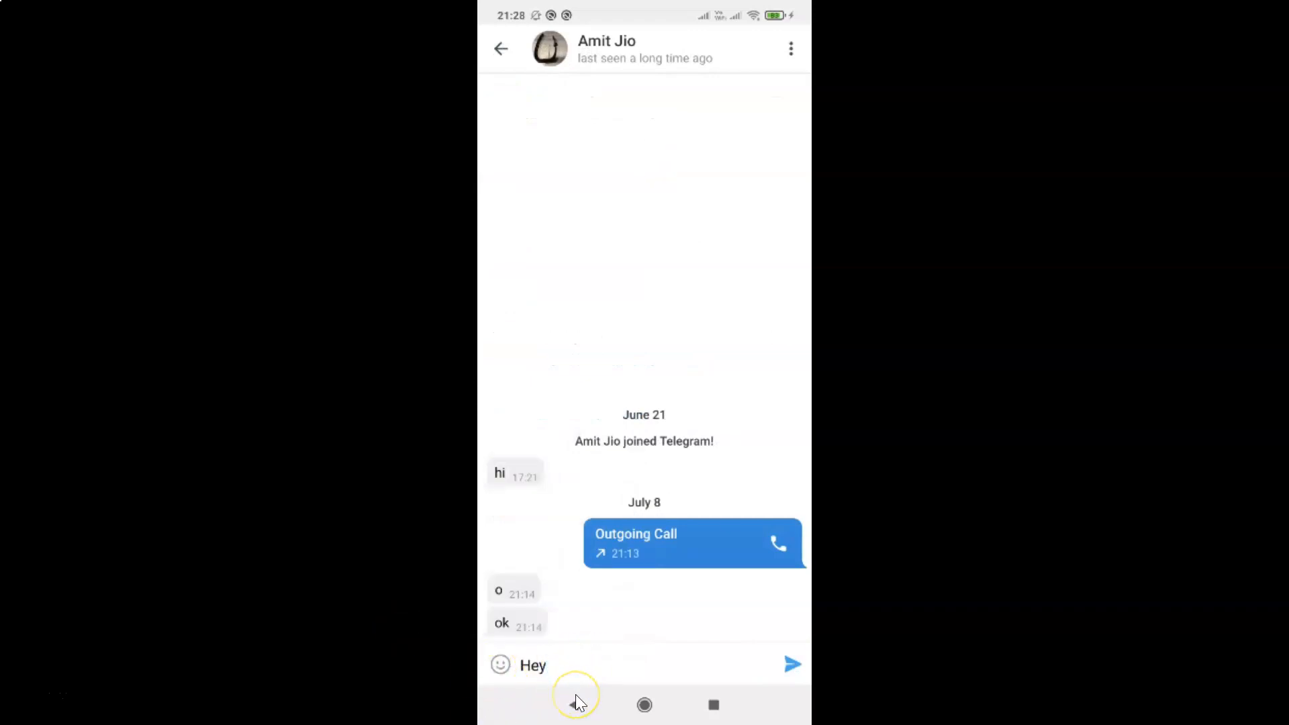
pyautogui.click(500, 48)
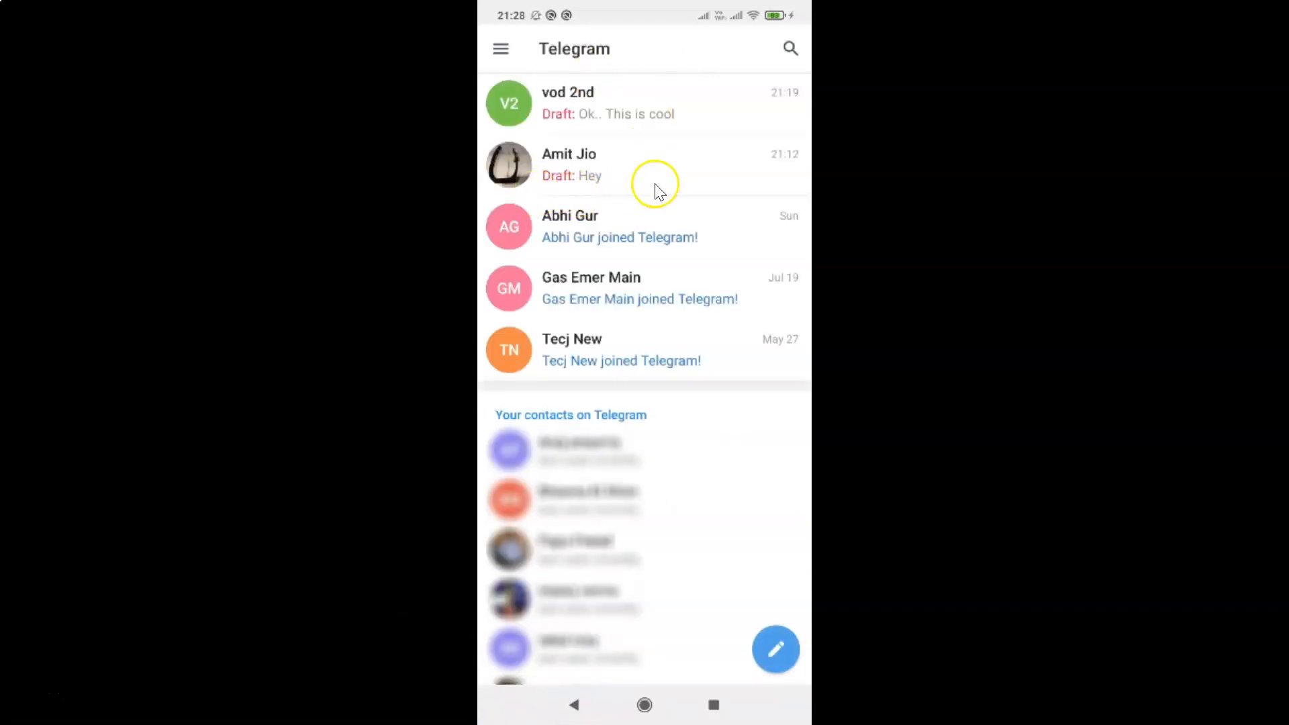
pyautogui.moveTo(658, 191)
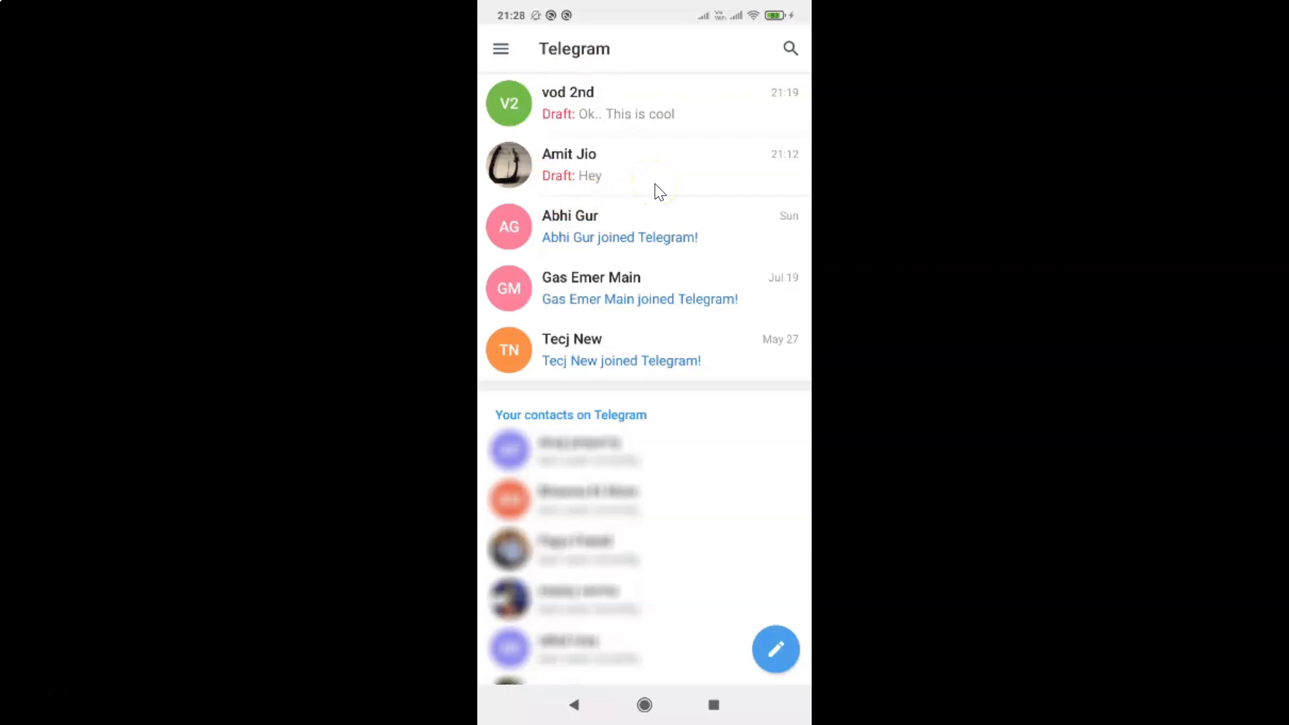
pyautogui.moveTo(505, 49)
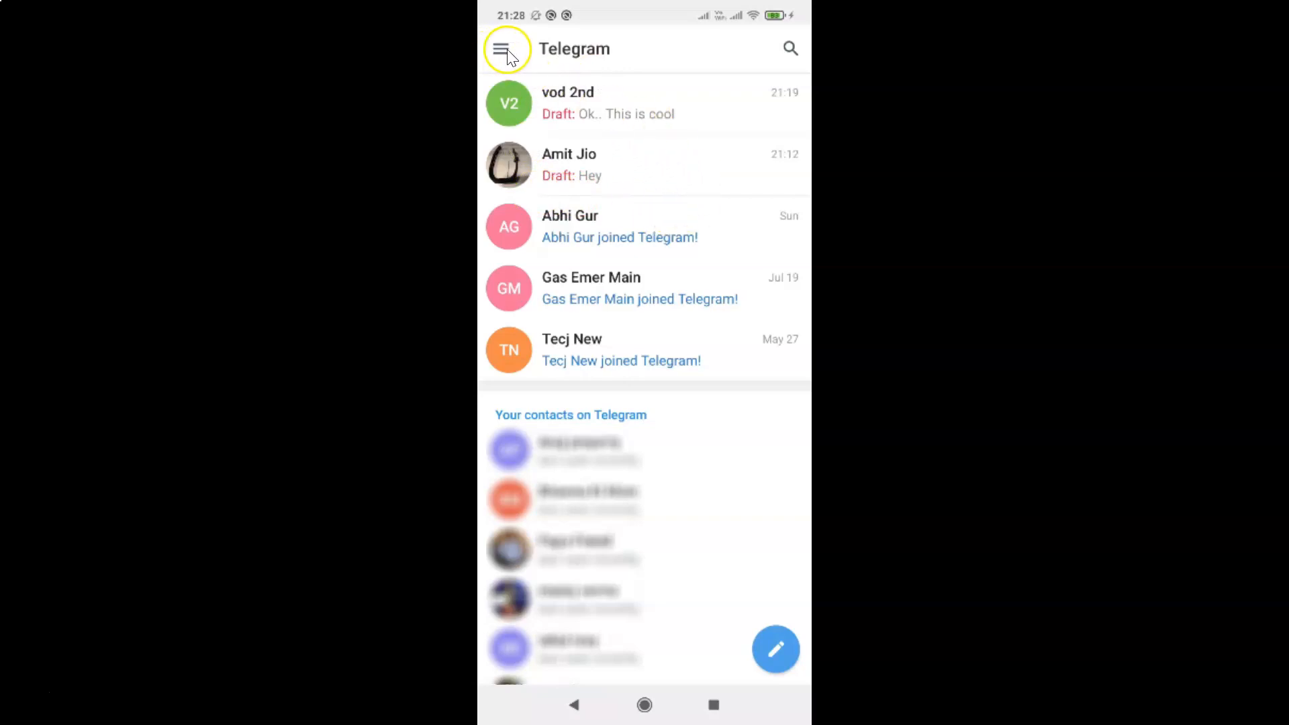
pyautogui.moveTo(508, 59)
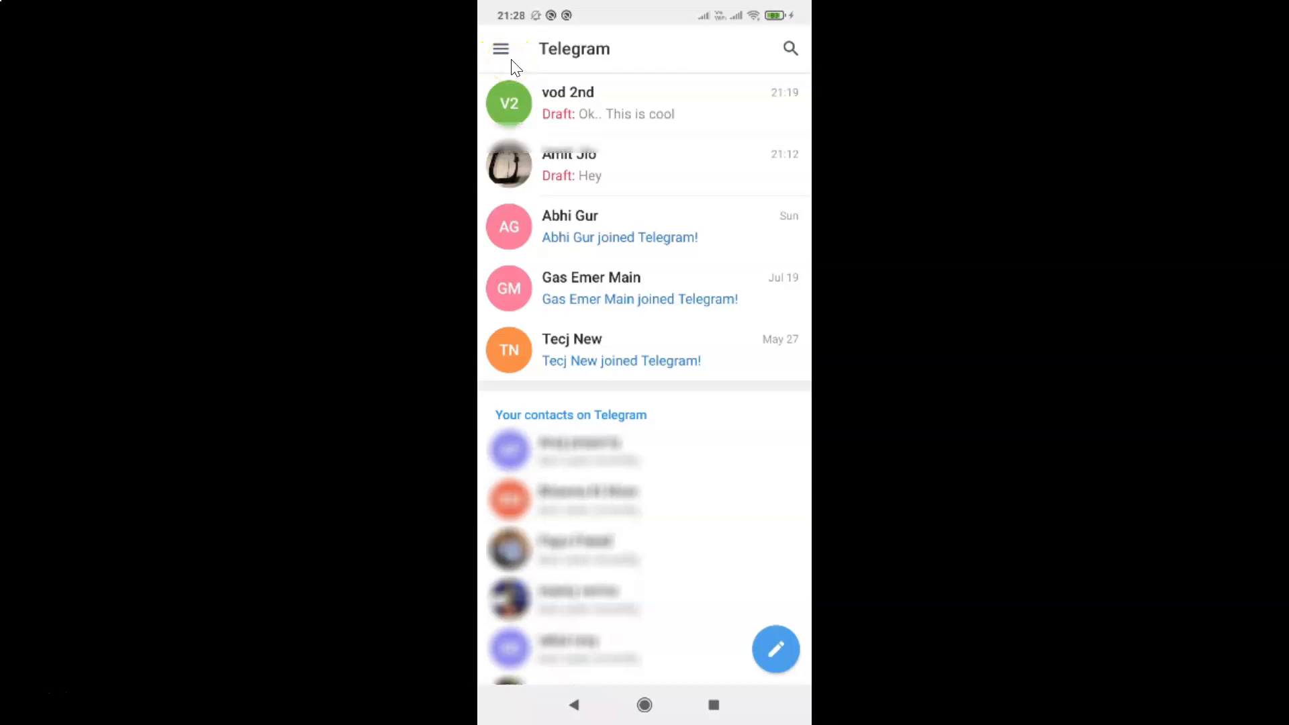
# - Reach the Telegram Settings screen from the side navigation menu
pyautogui.click(501, 48)
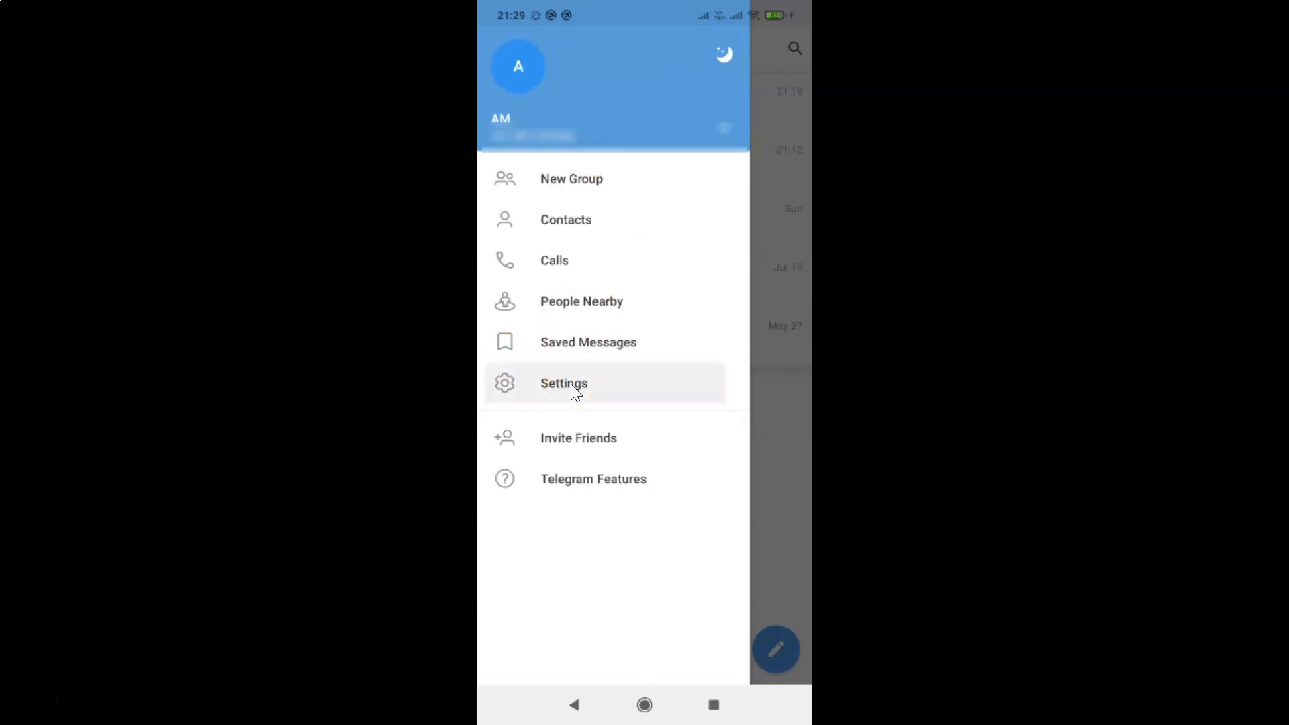
pyautogui.click(564, 383)
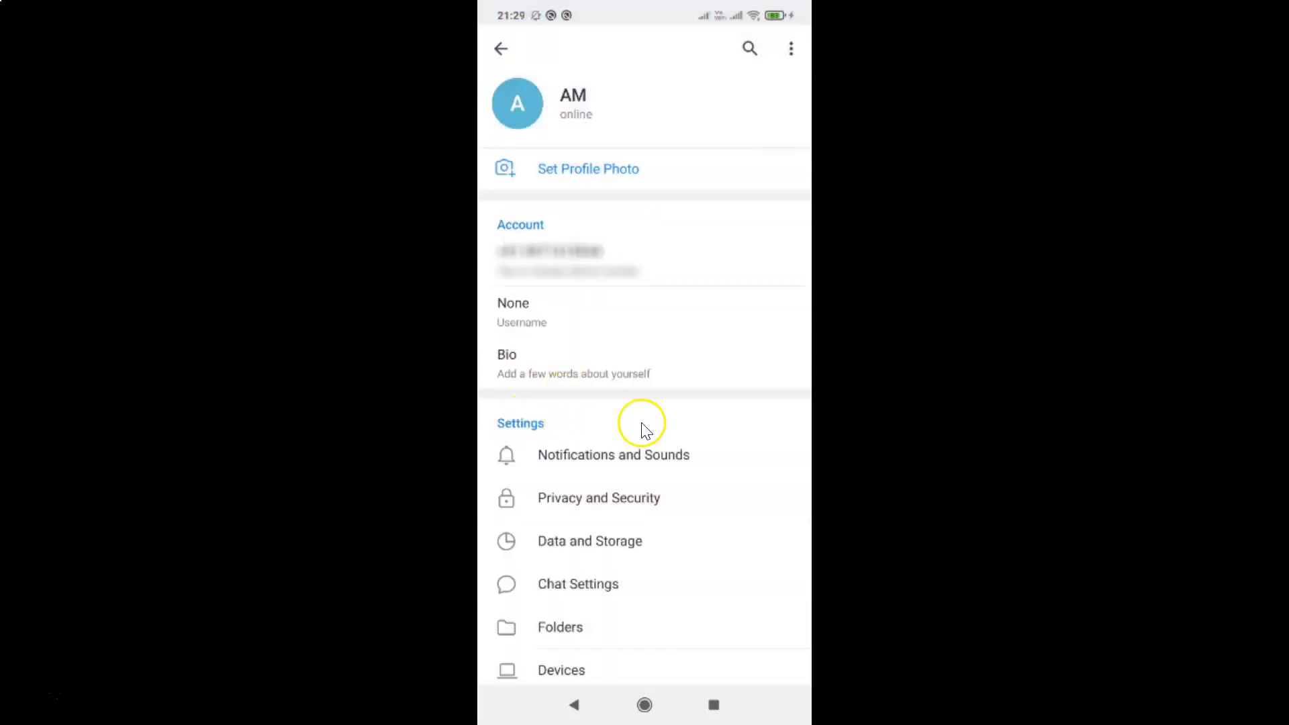
pyautogui.moveTo(596, 549)
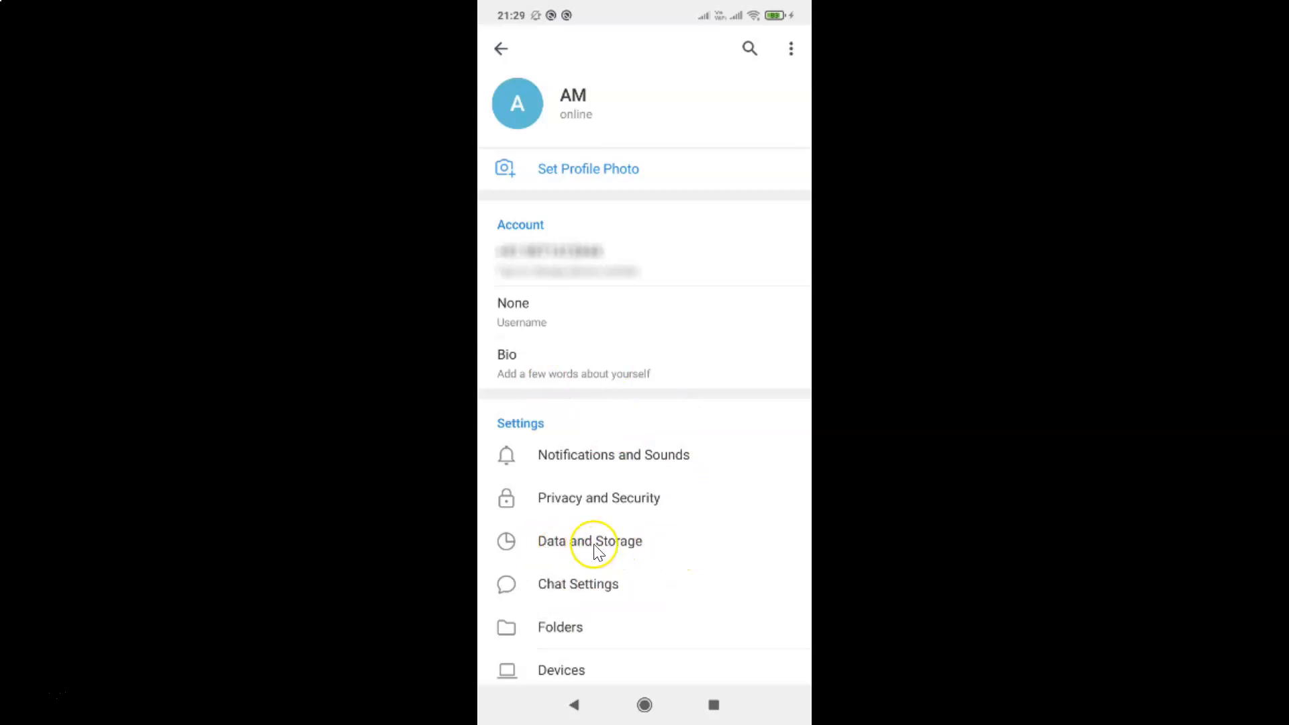
pyautogui.moveTo(608, 547)
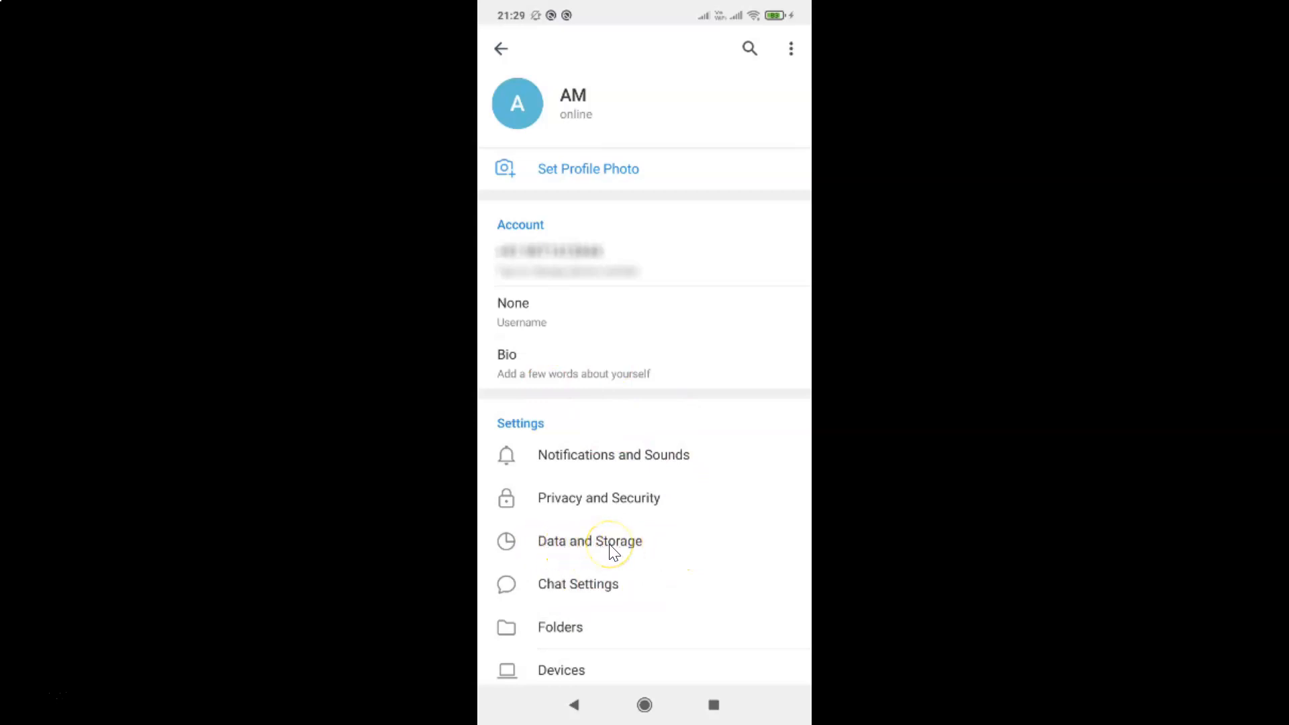
# - Enter Data and Storage settings and bring Delete All Cloud Drafts into view
pyautogui.click(590, 541)
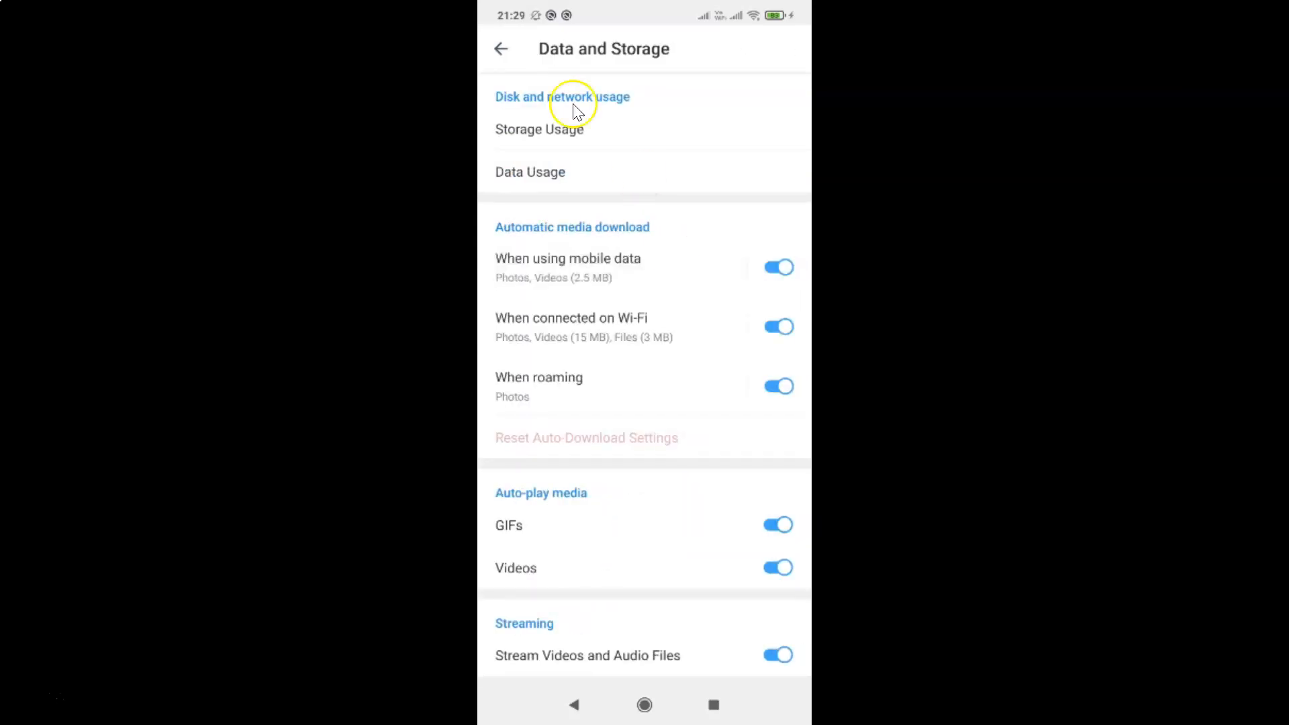
pyautogui.moveTo(689, 392)
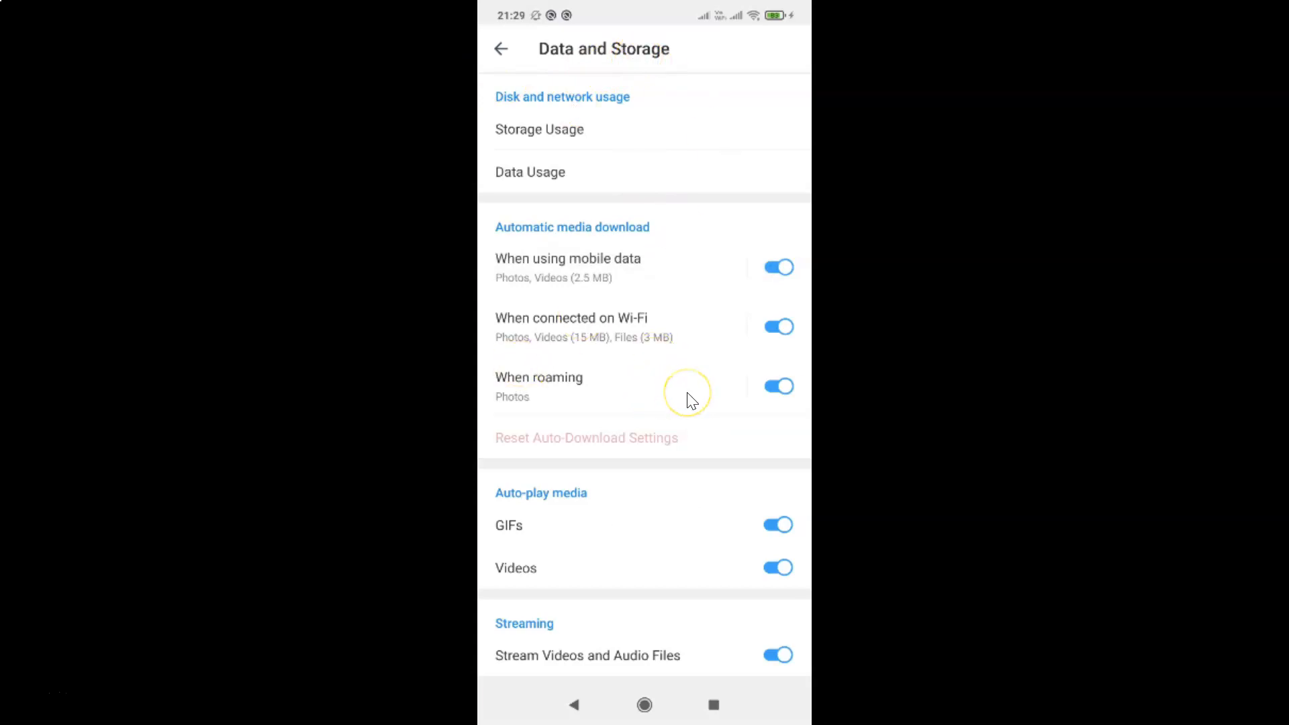
pyautogui.scroll(-3)
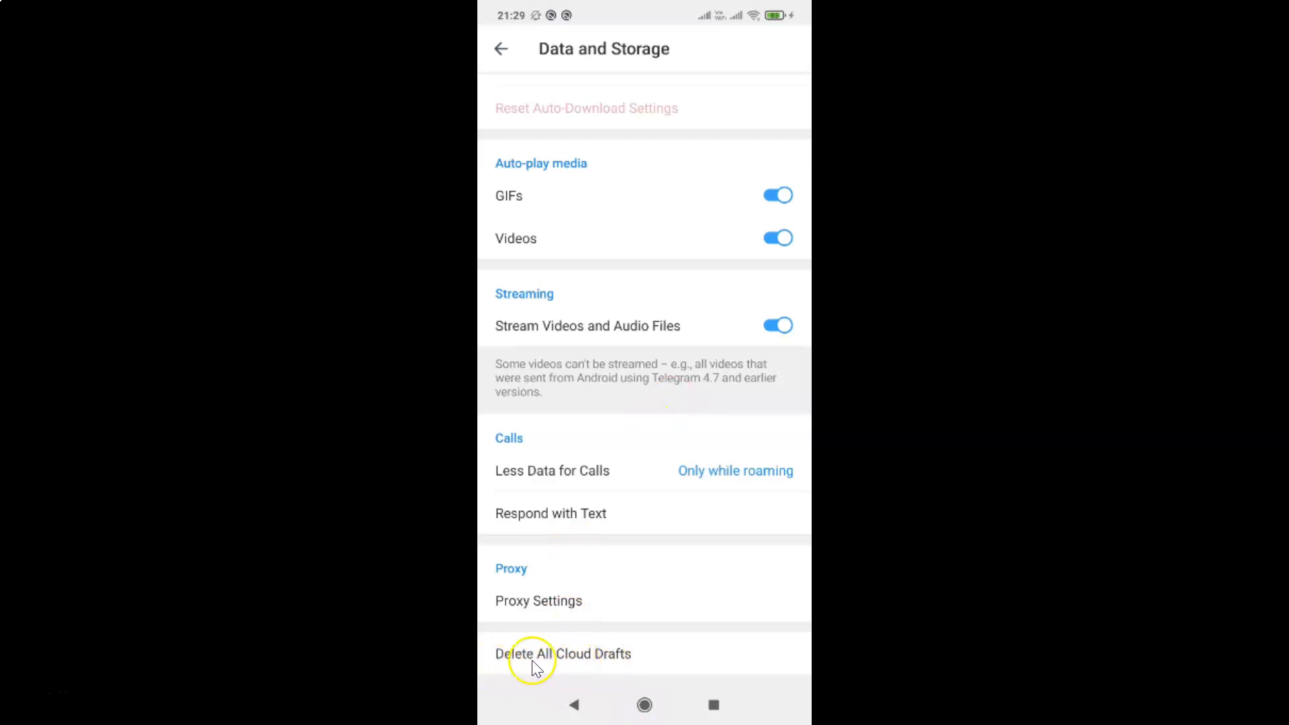
pyautogui.moveTo(629, 666)
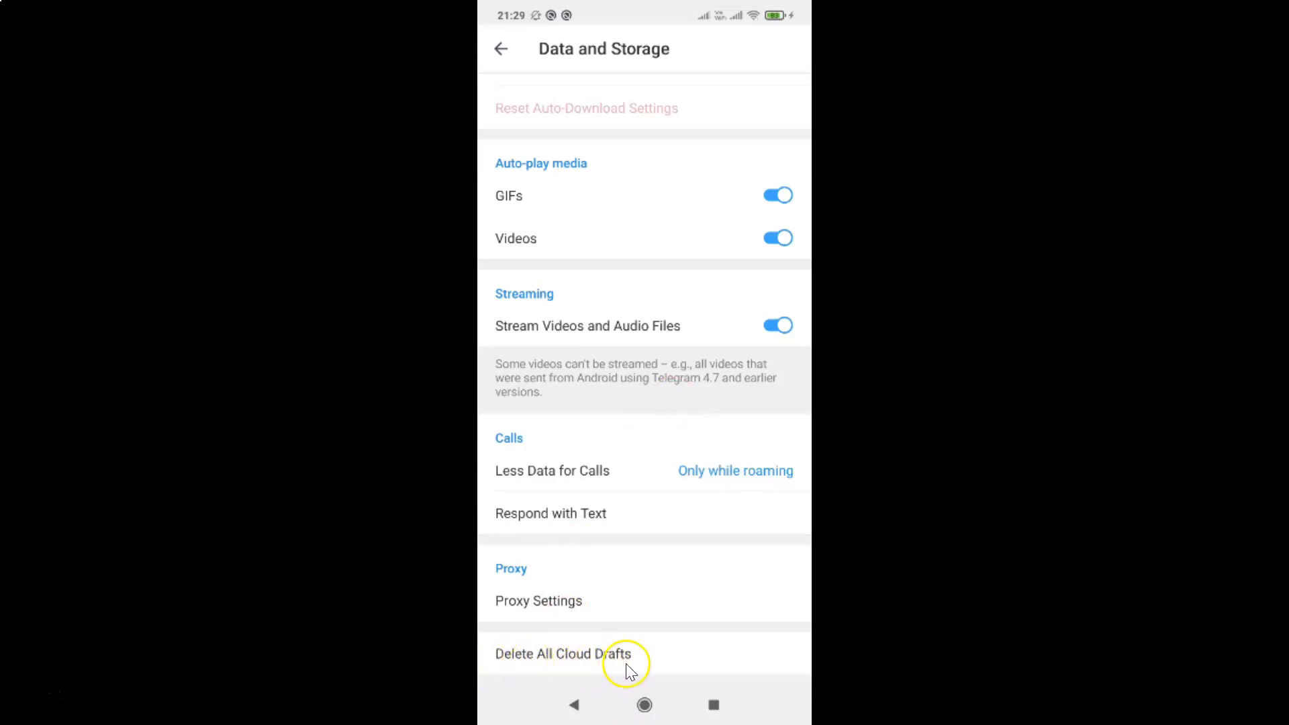
pyautogui.moveTo(602, 658)
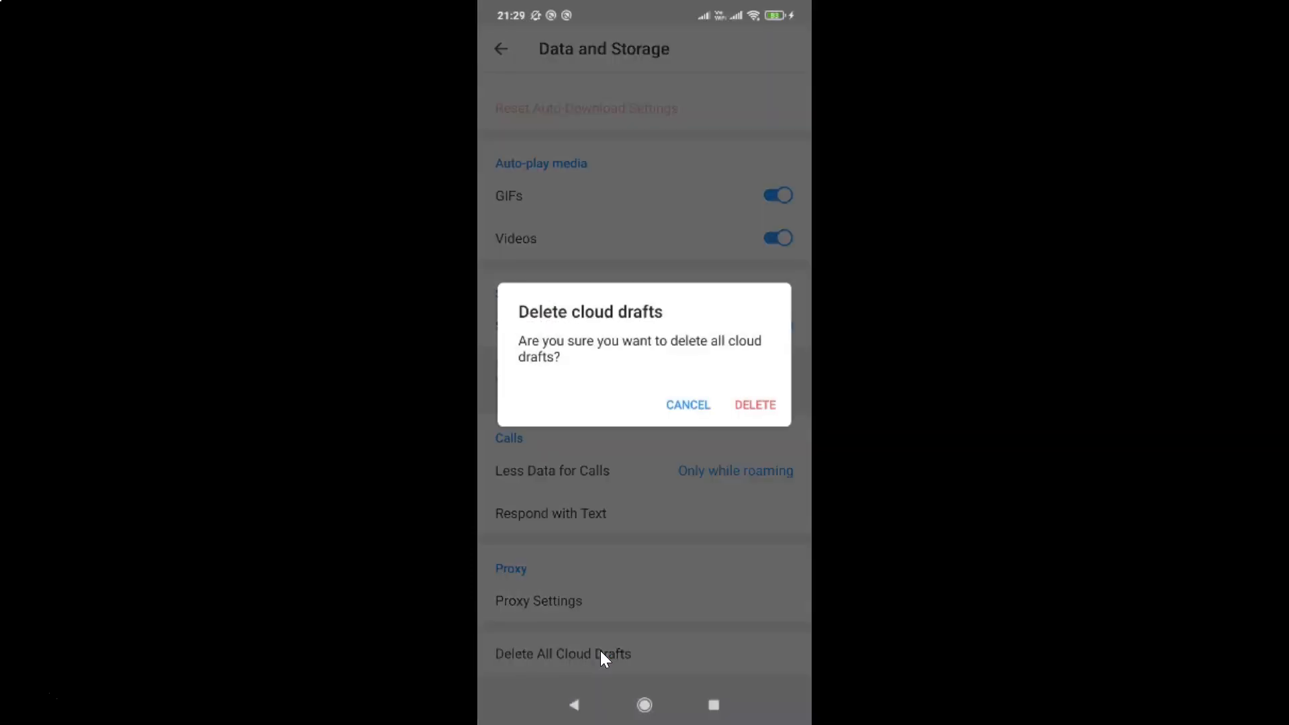
pyautogui.moveTo(524, 314)
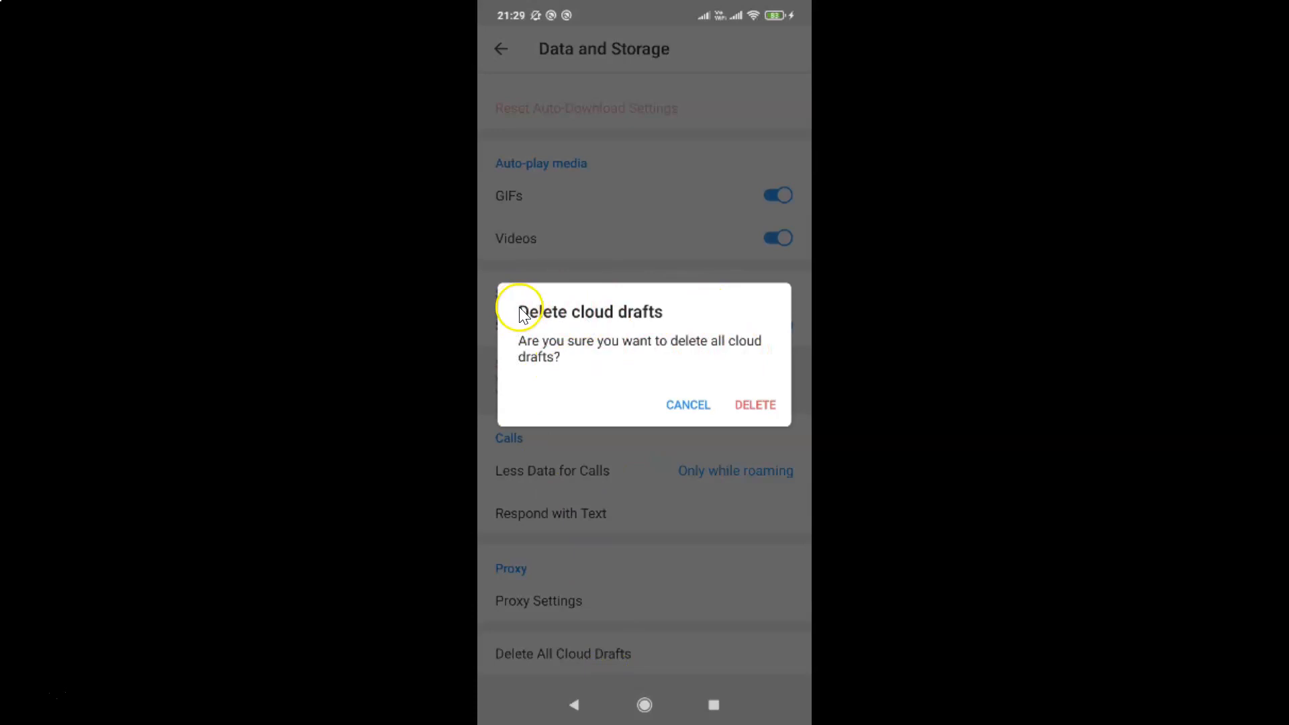
pyautogui.moveTo(653, 354)
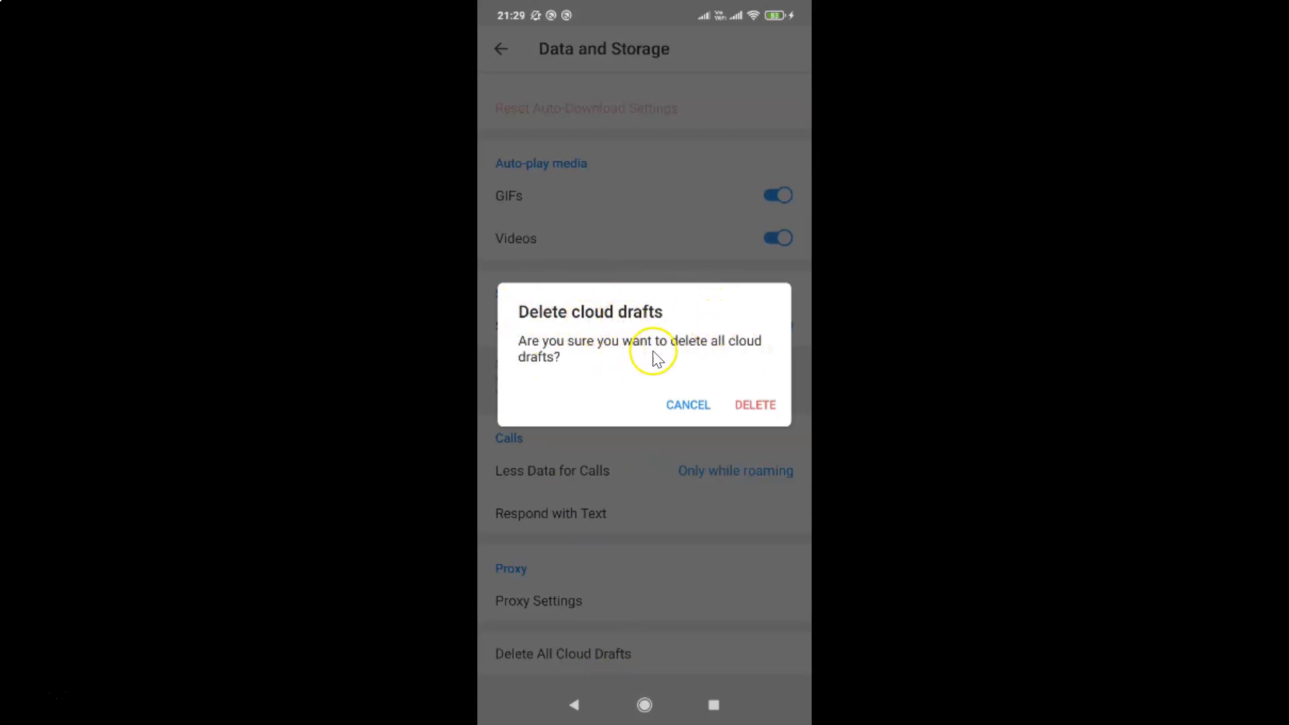
pyautogui.moveTo(596, 337)
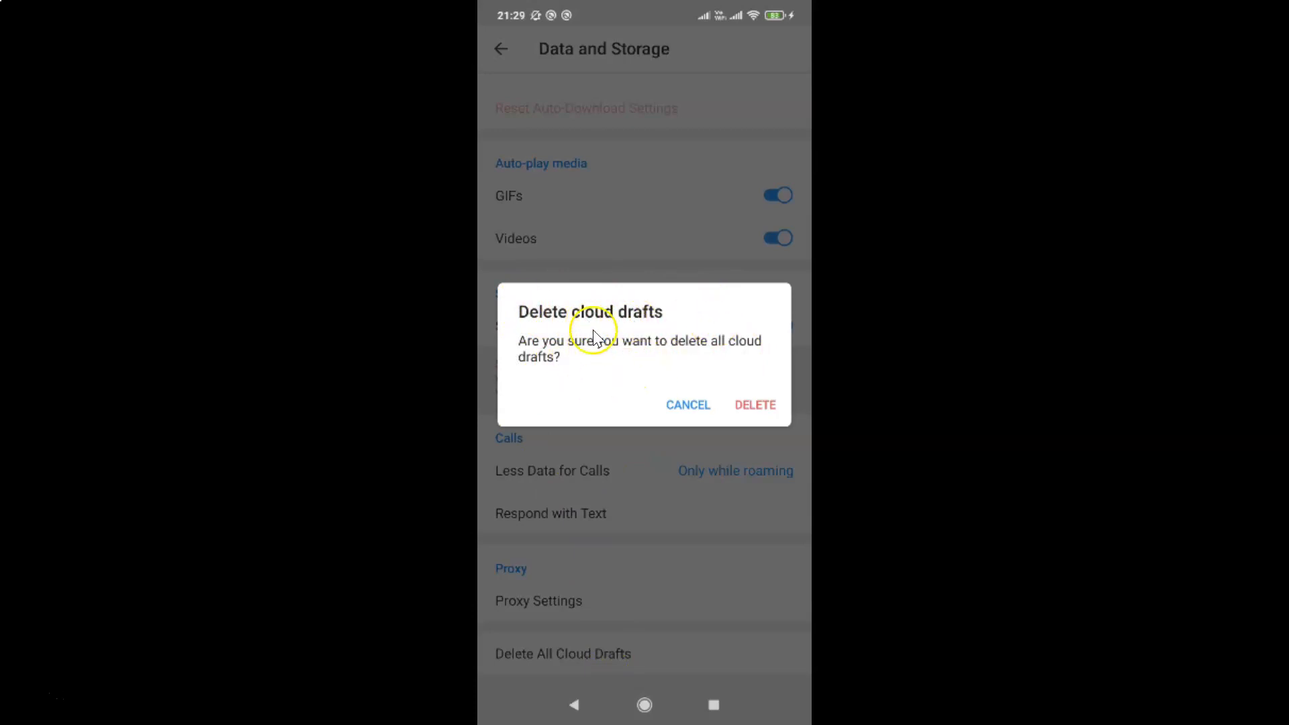
pyautogui.moveTo(674, 355)
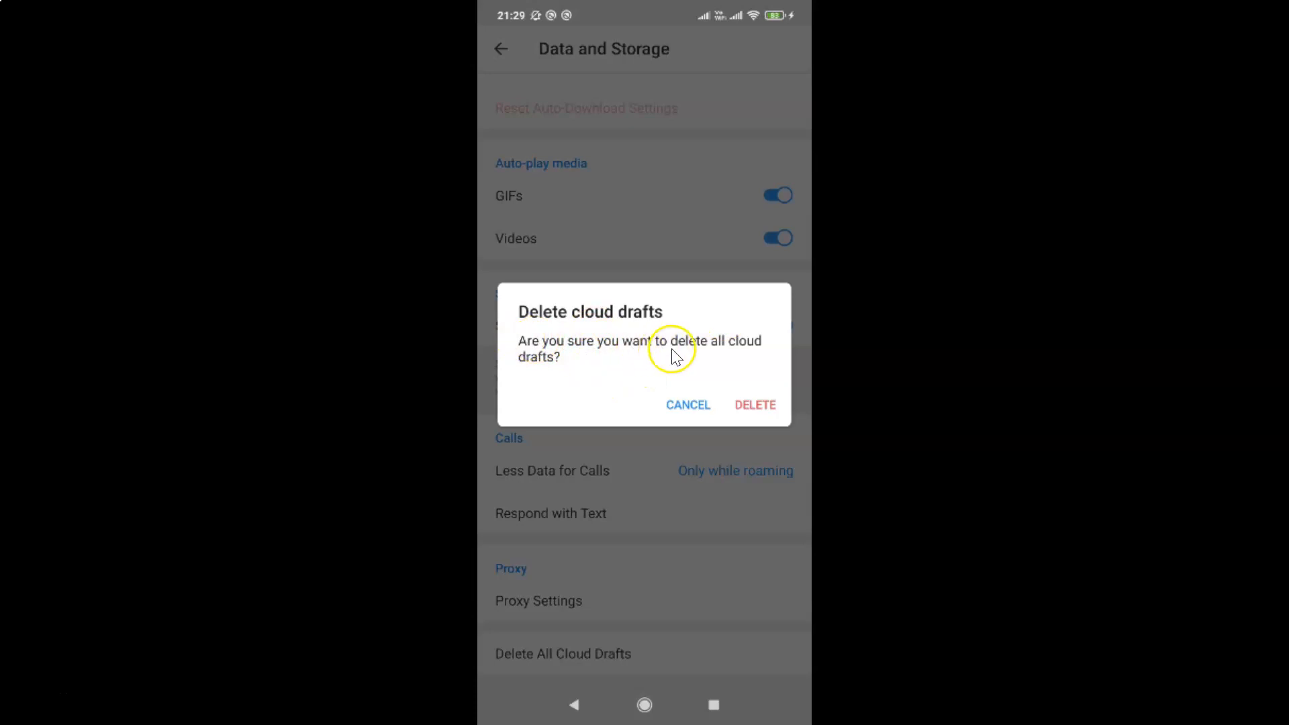
pyautogui.moveTo(681, 367)
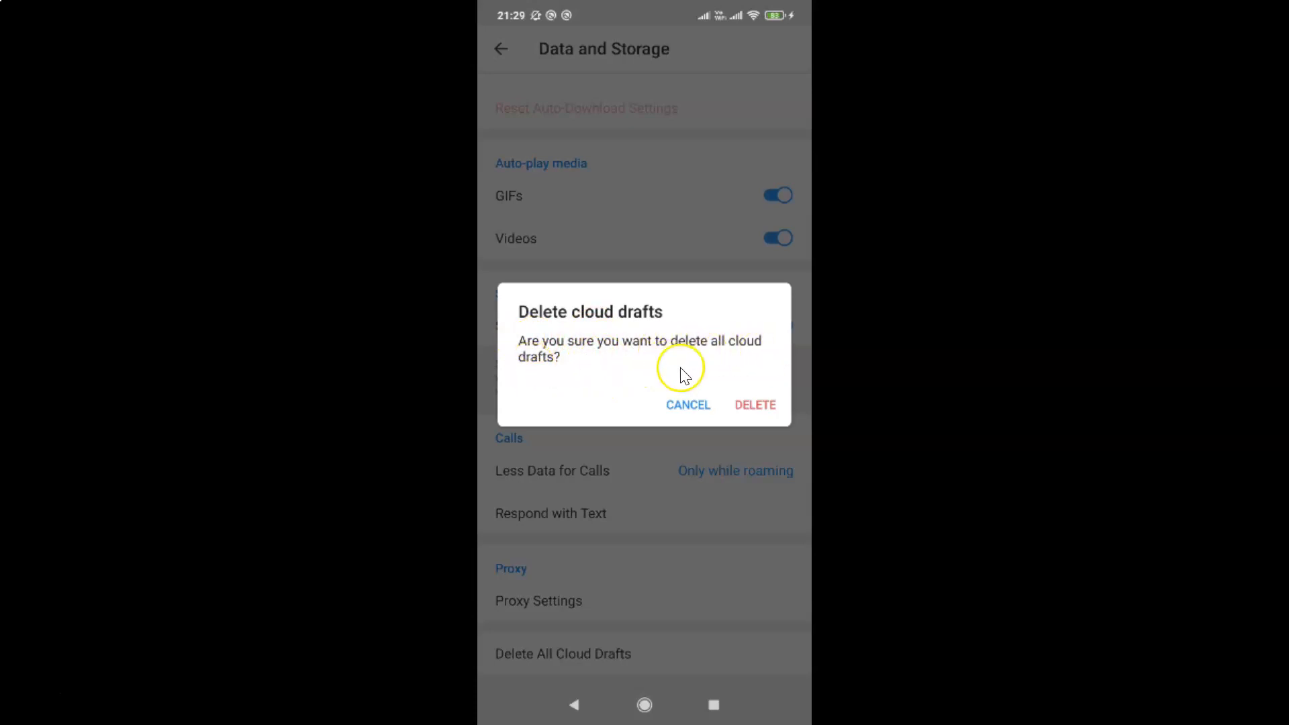
pyautogui.moveTo(754, 405)
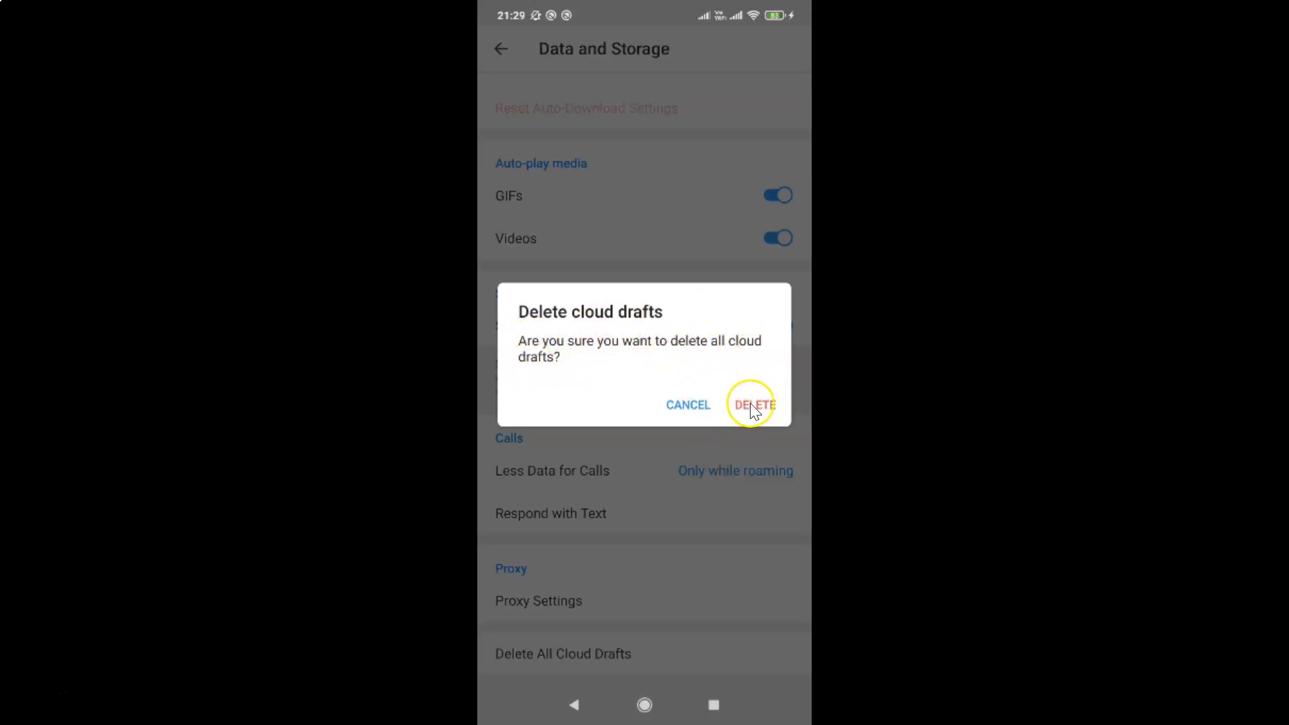
# - Confirm deleting all cloud drafts in the confirmation dialog
pyautogui.click(754, 404)
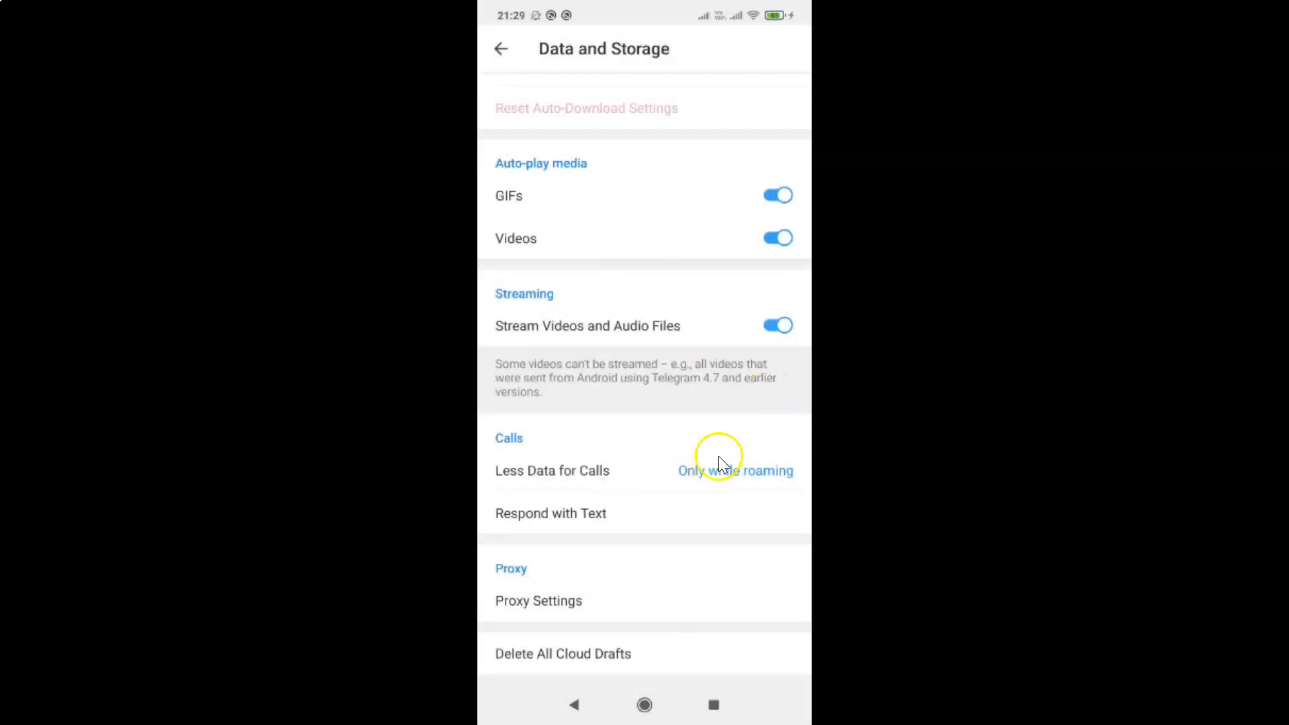
pyautogui.moveTo(574, 704)
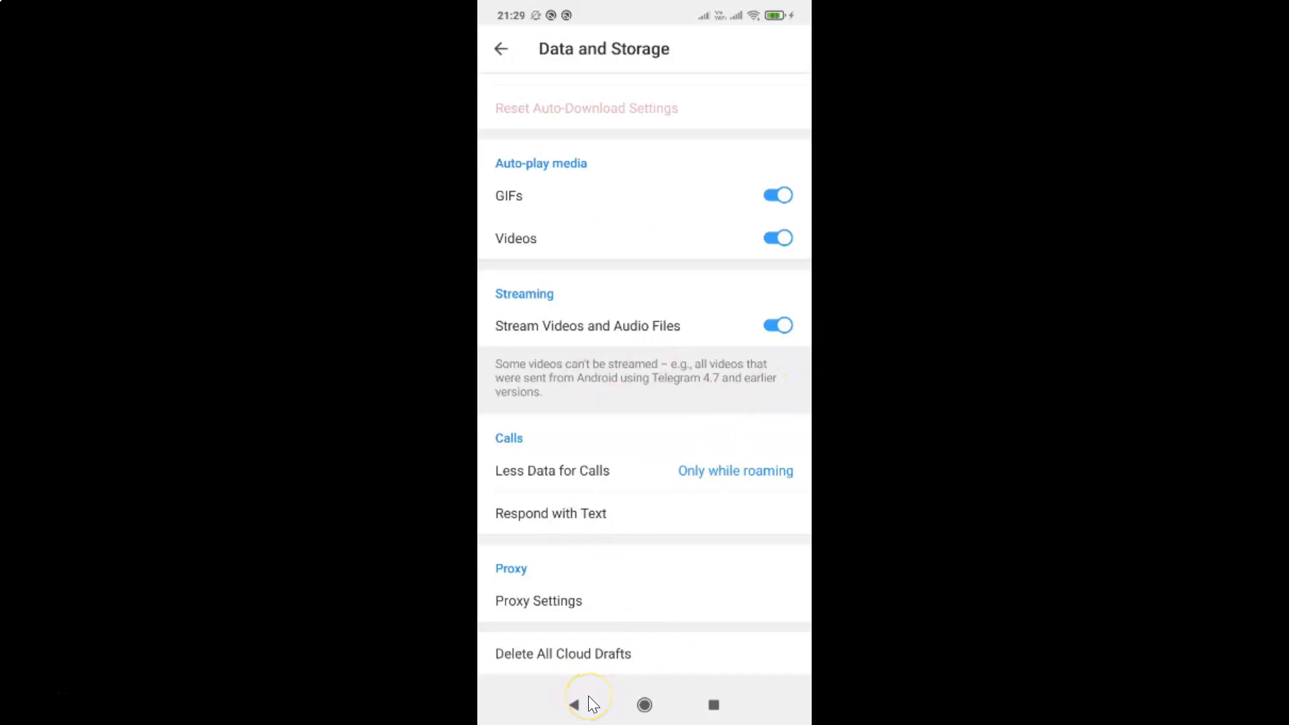
# - Return to the chat list, where the draft previews are gone
pyautogui.click(572, 704)
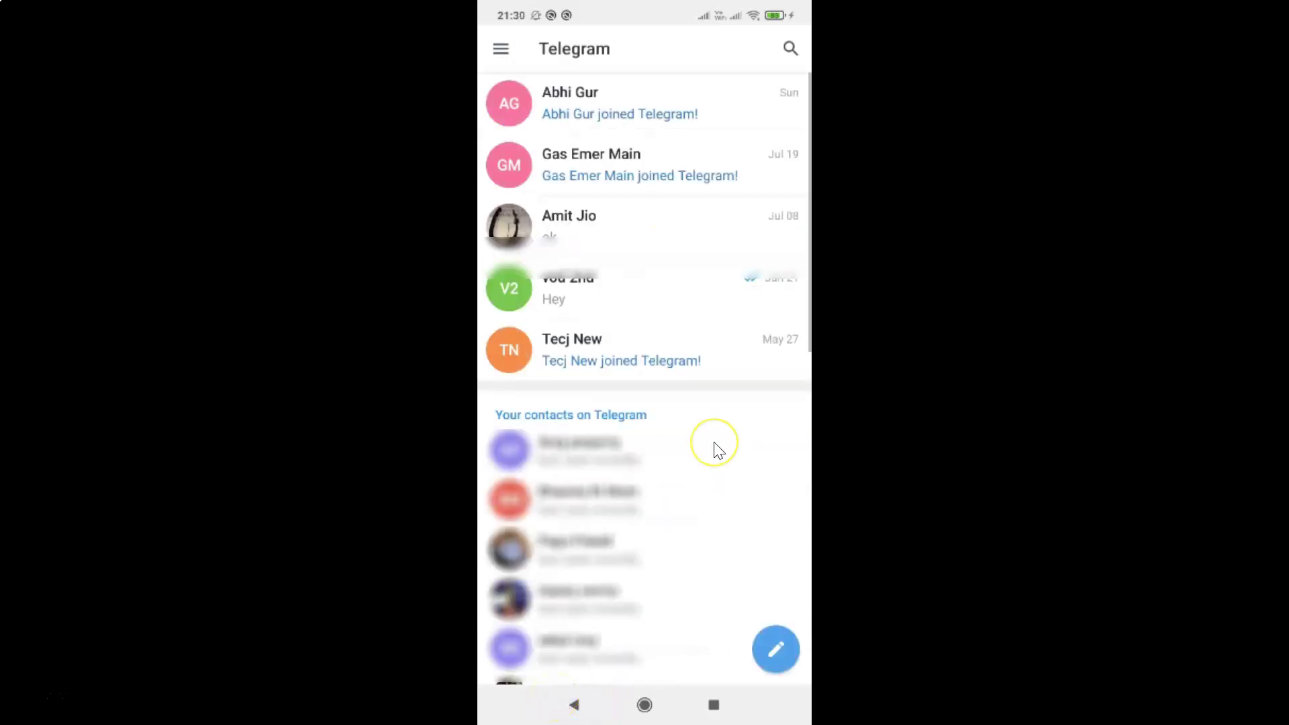
pyautogui.moveTo(629, 327)
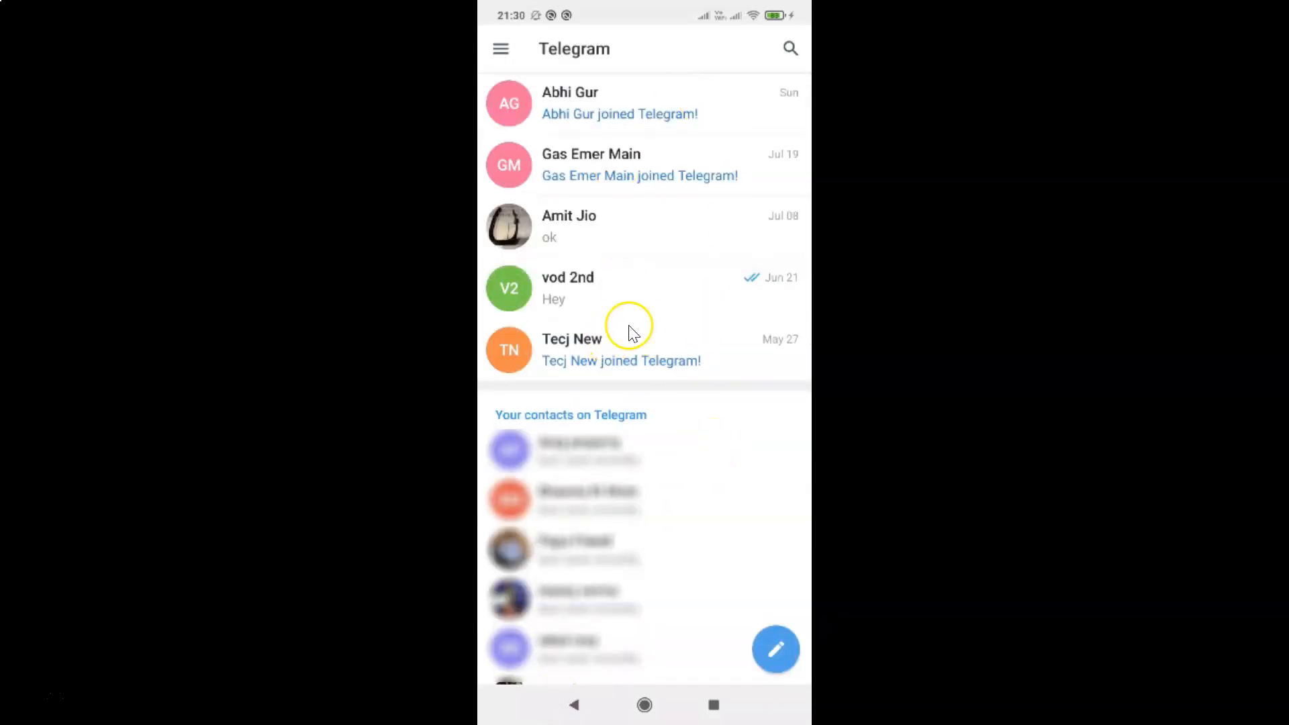
pyautogui.moveTo(700, 223)
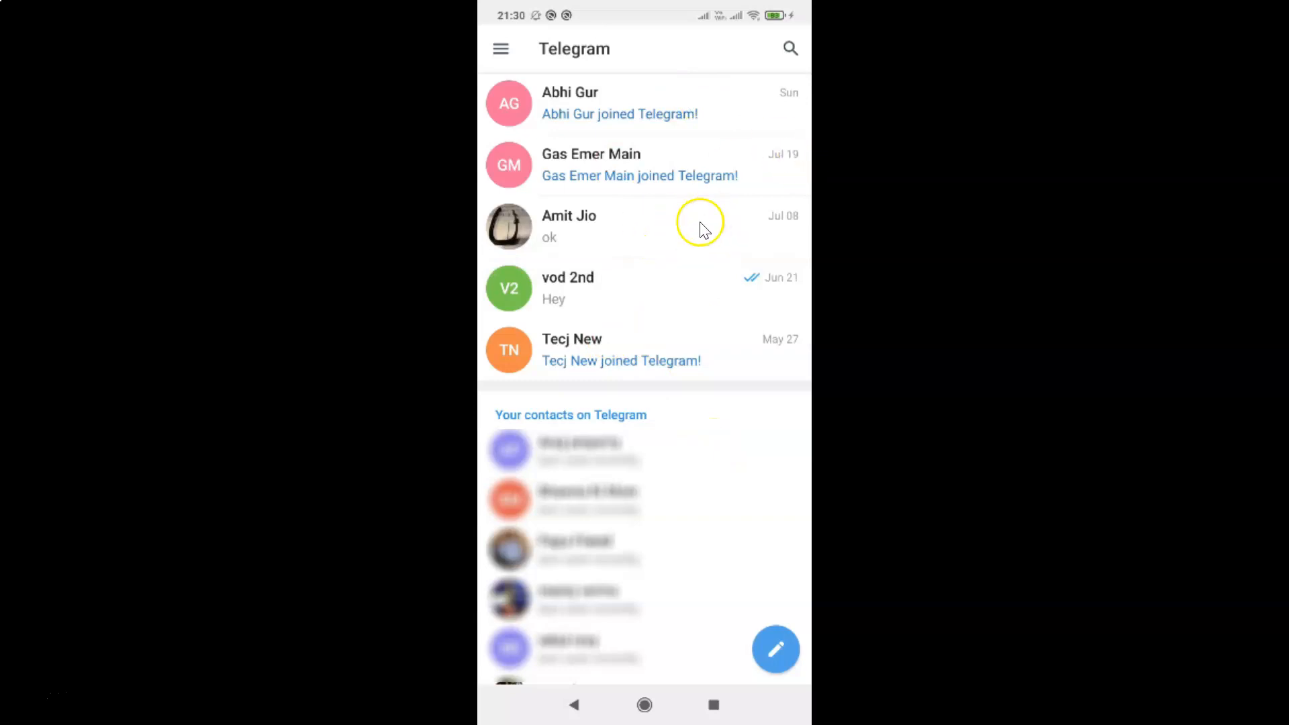
pyautogui.moveTo(711, 237)
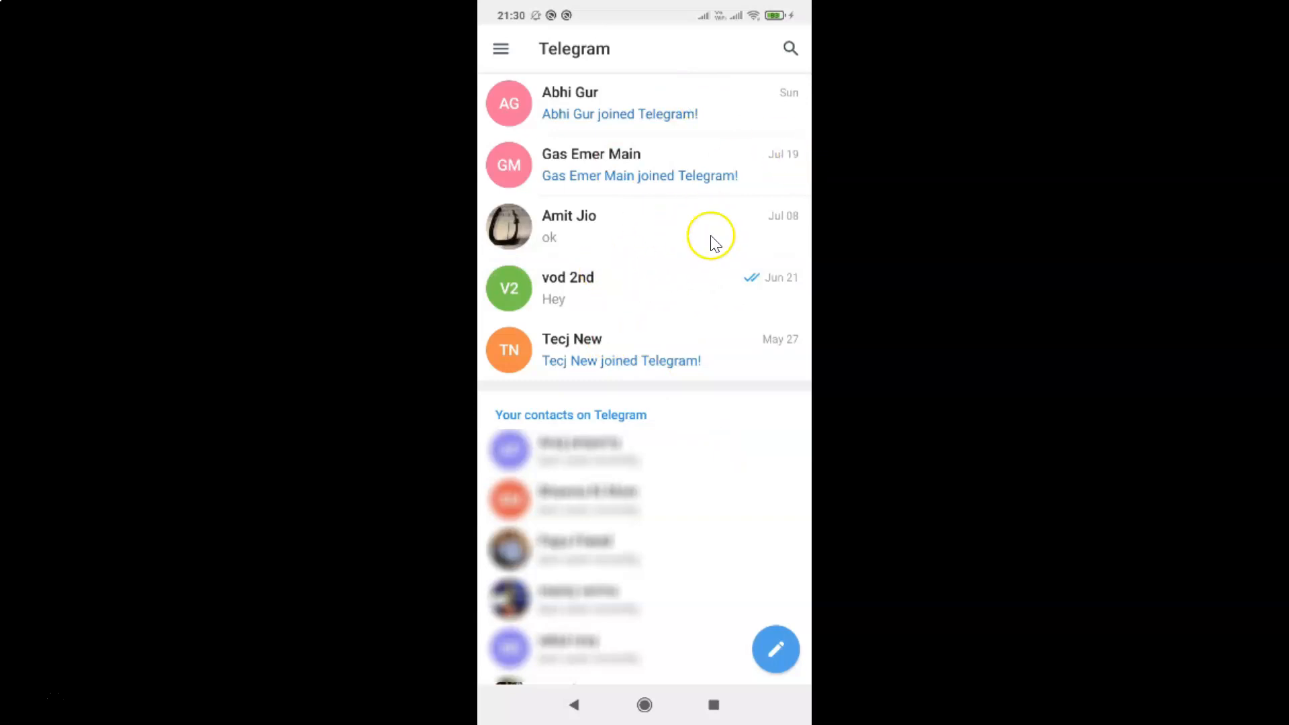
pyautogui.moveTo(703, 283)
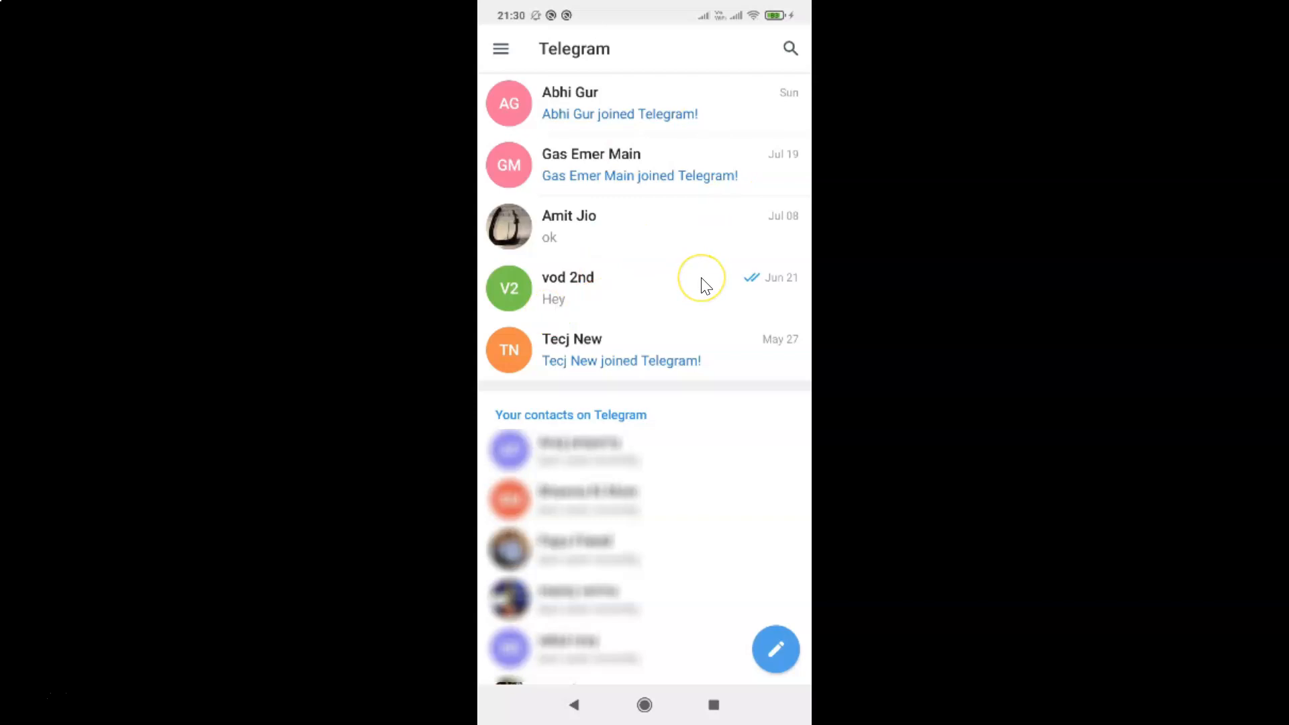
pyautogui.moveTo(703, 284)
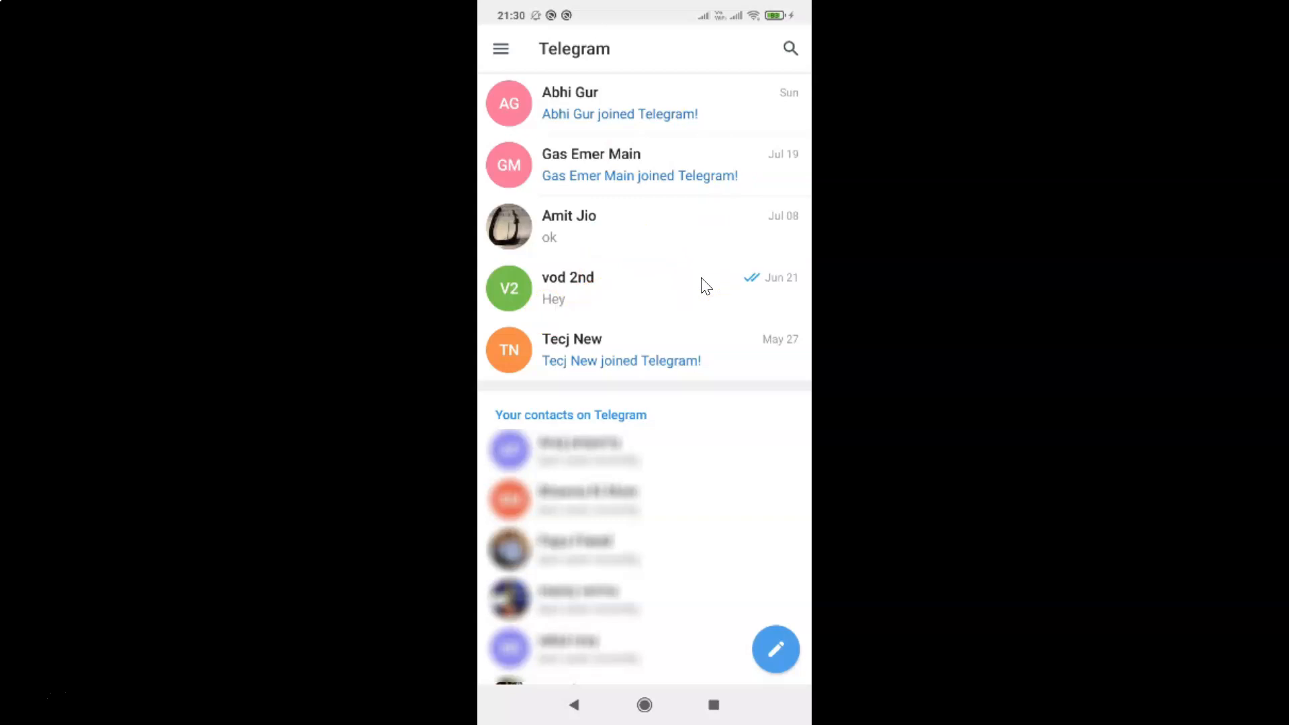
pyautogui.moveTo(739, 172)
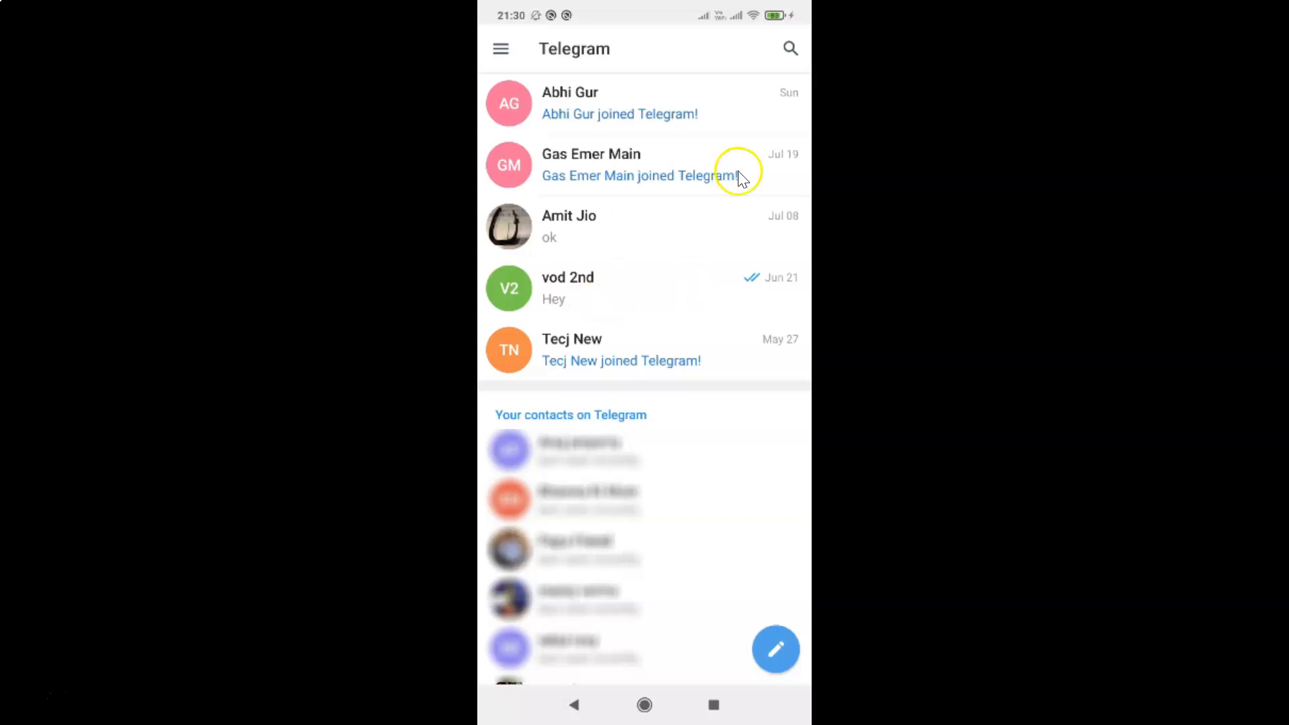
pyautogui.moveTo(674, 255)
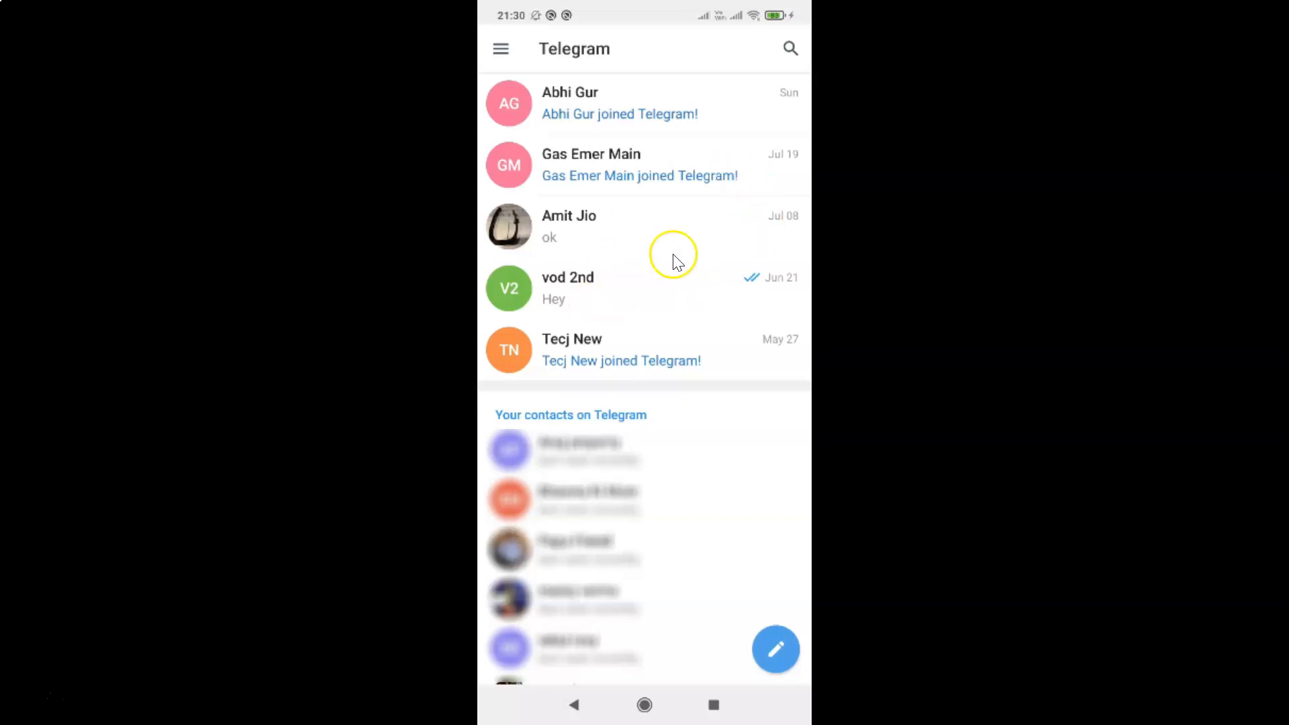